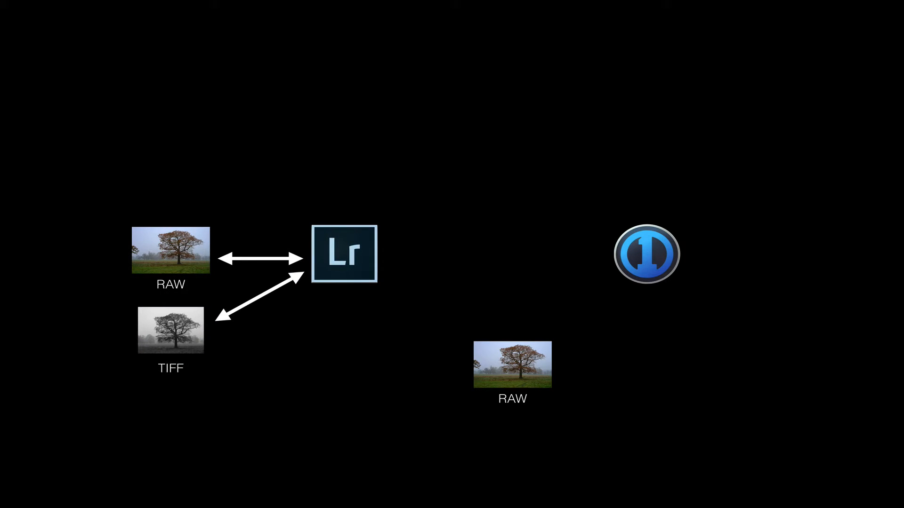
Review the RAW to C1 import export preset, keeping Image Format on Original and post-processing to Capture One.
click(512, 365)
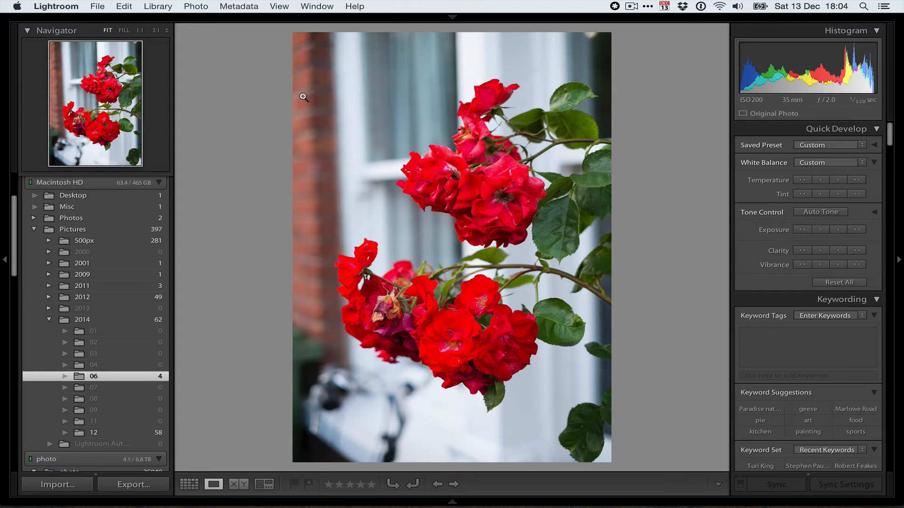
mouse_move(351, 138)
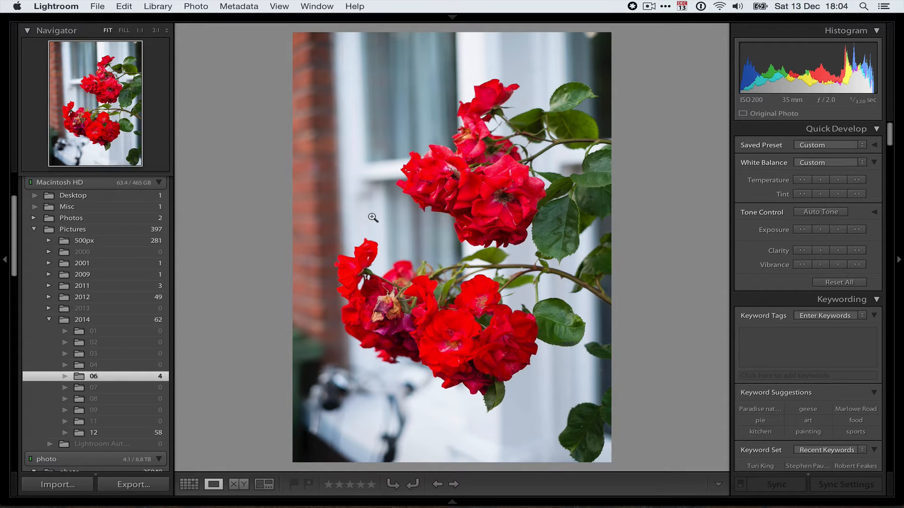
click(97, 6)
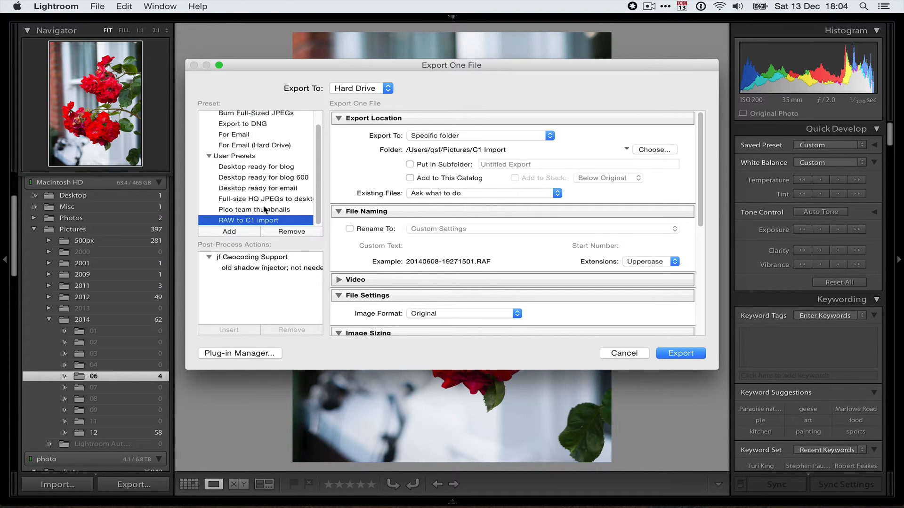
mouse_move(286, 225)
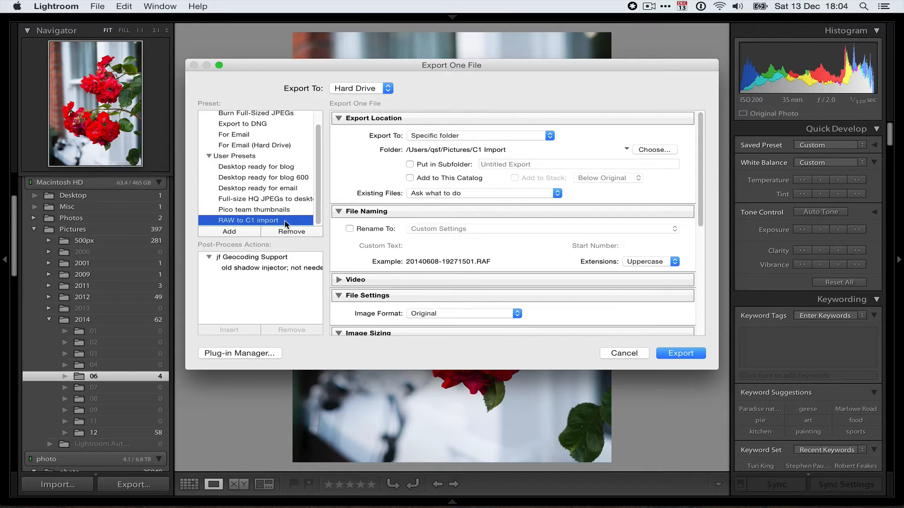
mouse_move(449, 144)
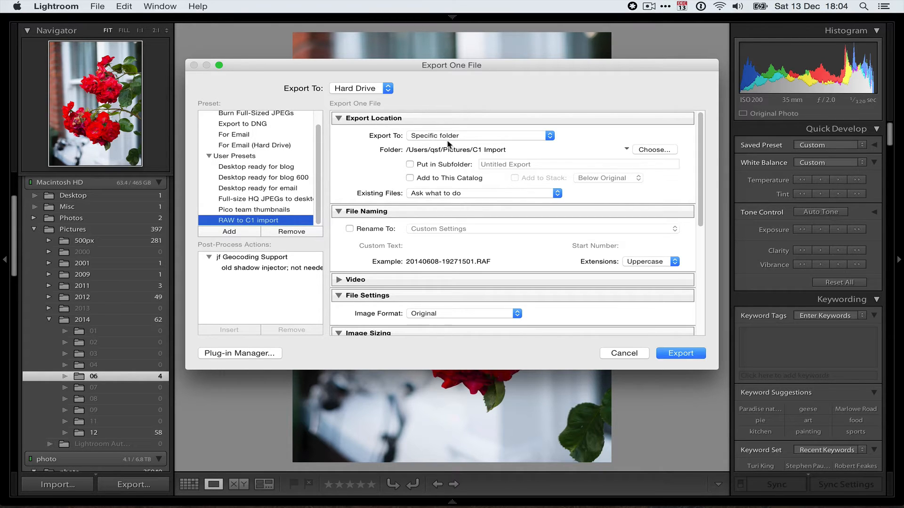
mouse_move(492, 137)
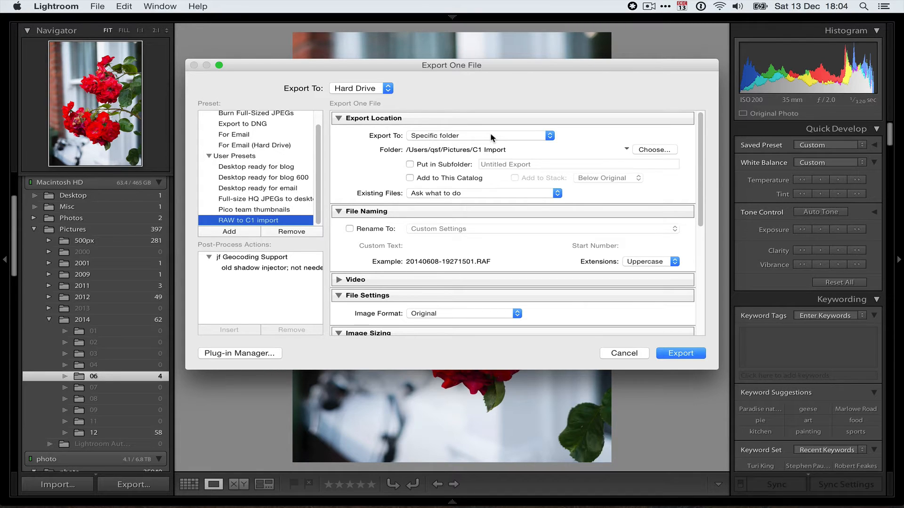
mouse_move(471, 157)
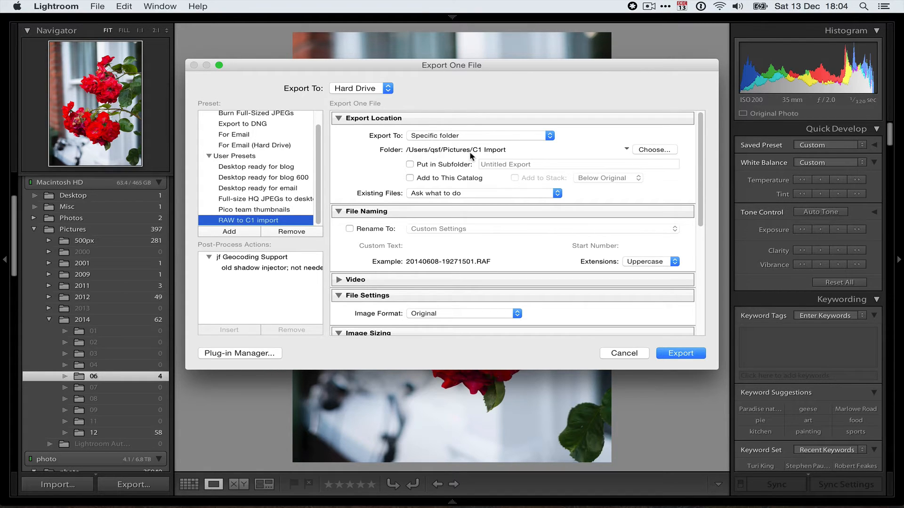
mouse_move(509, 151)
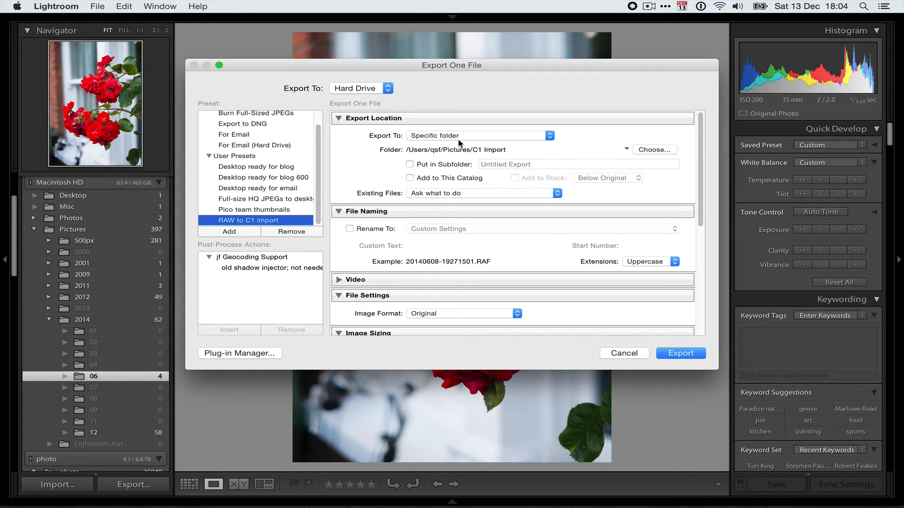
scroll(down, 3)
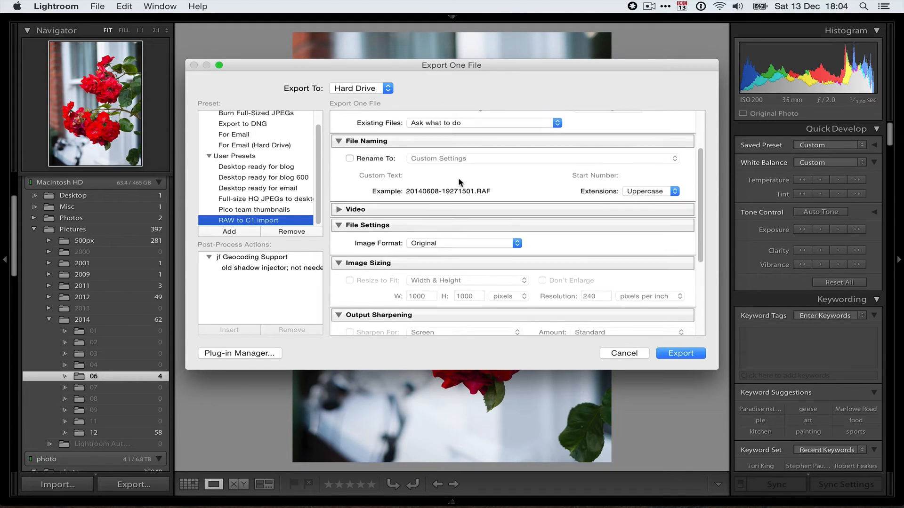
scroll(down, 3)
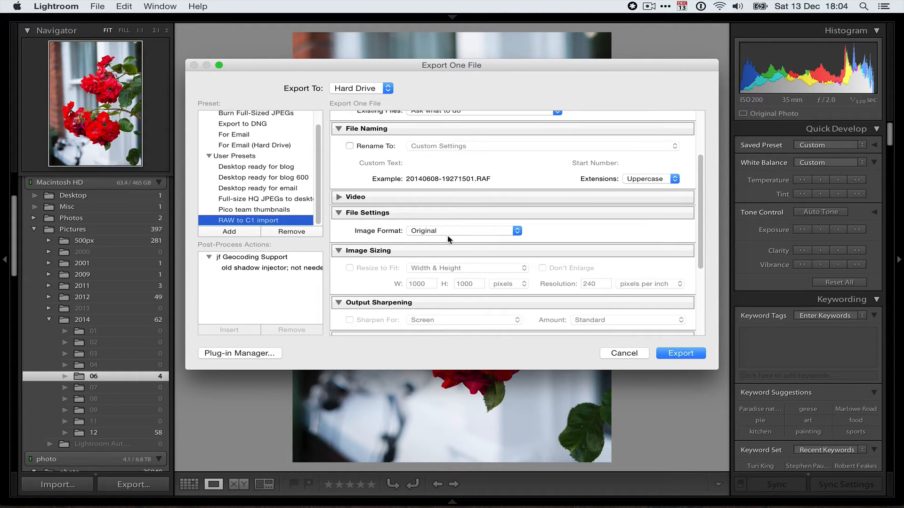
click(461, 230)
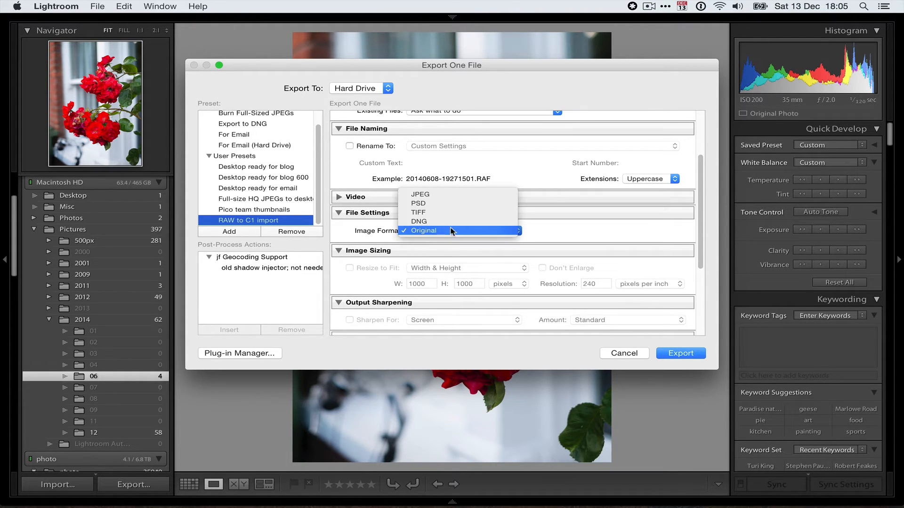
click(423, 231)
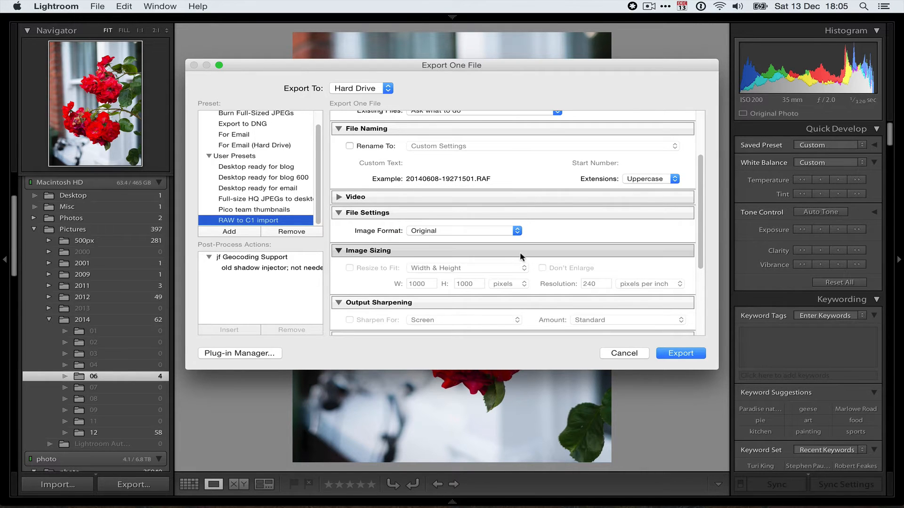
scroll(down, 3)
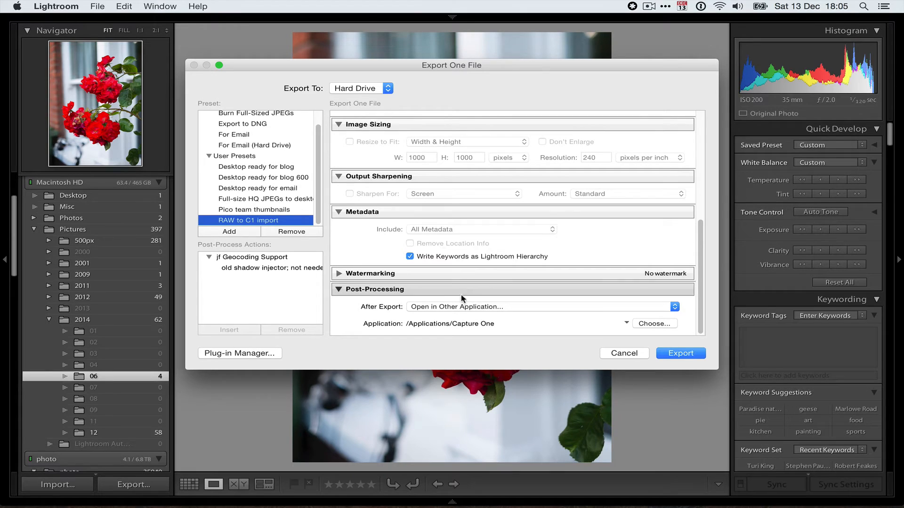
mouse_move(443, 309)
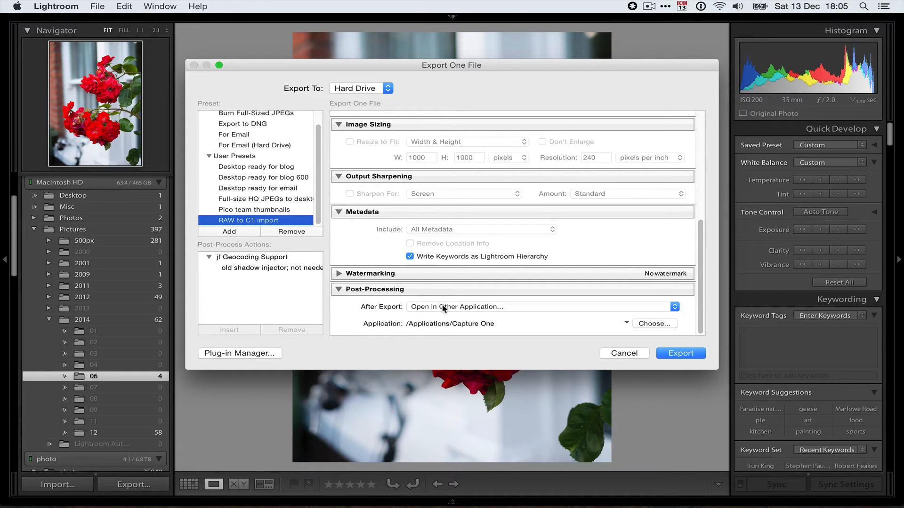
mouse_move(484, 312)
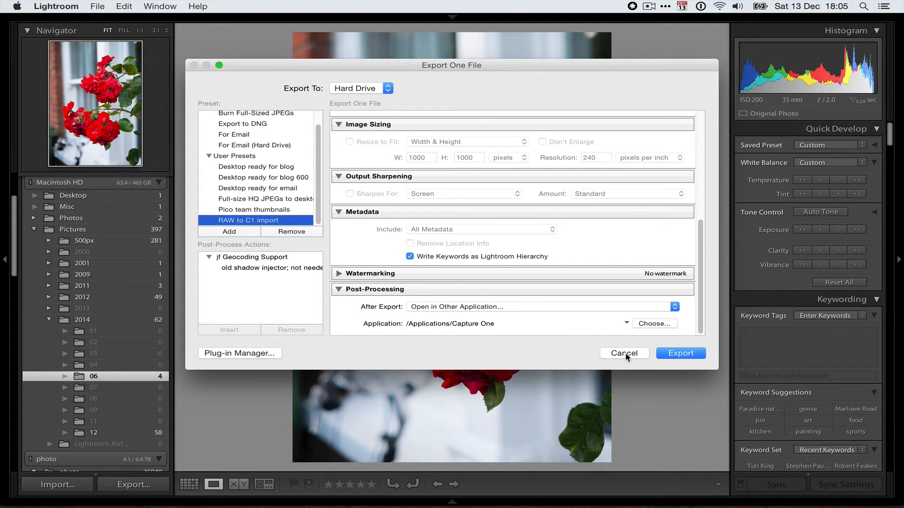
Cancel the export and bring up Export with Preset listing RAW to C1 import and its shortcut.
click(623, 353)
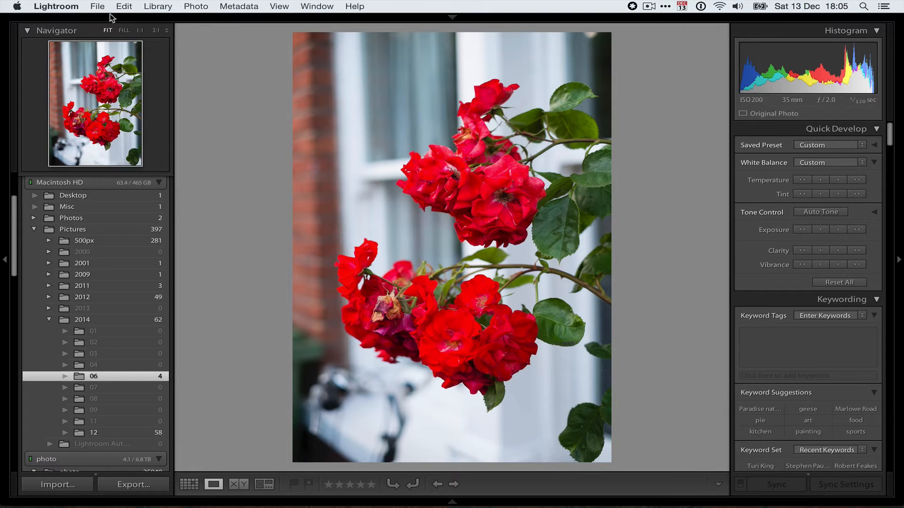
click(97, 6)
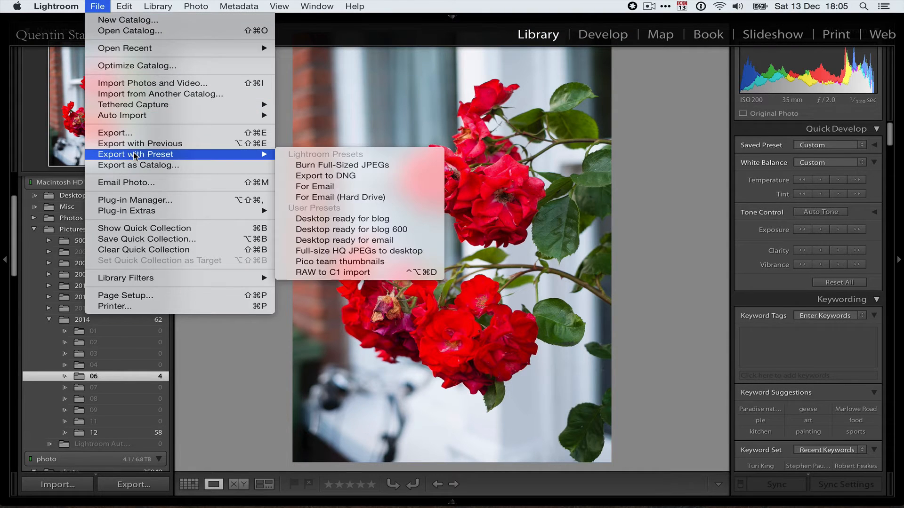
mouse_move(347, 272)
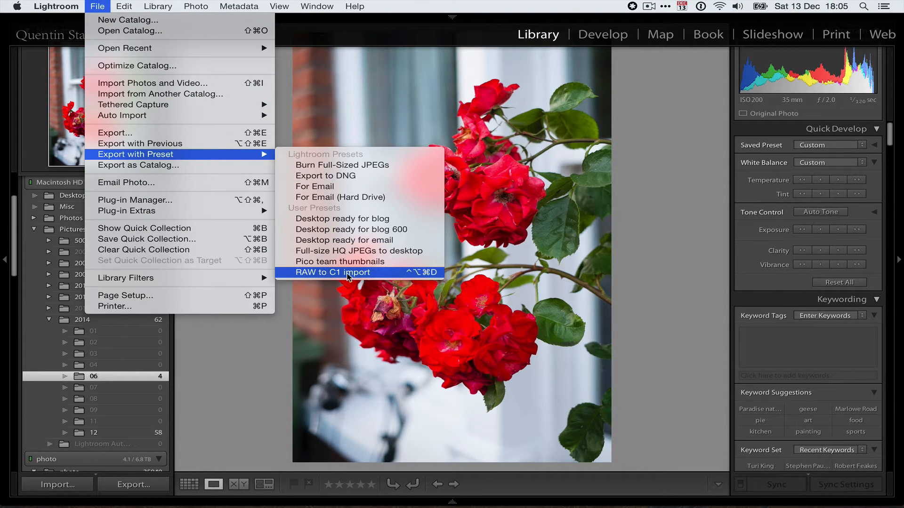
mouse_move(419, 280)
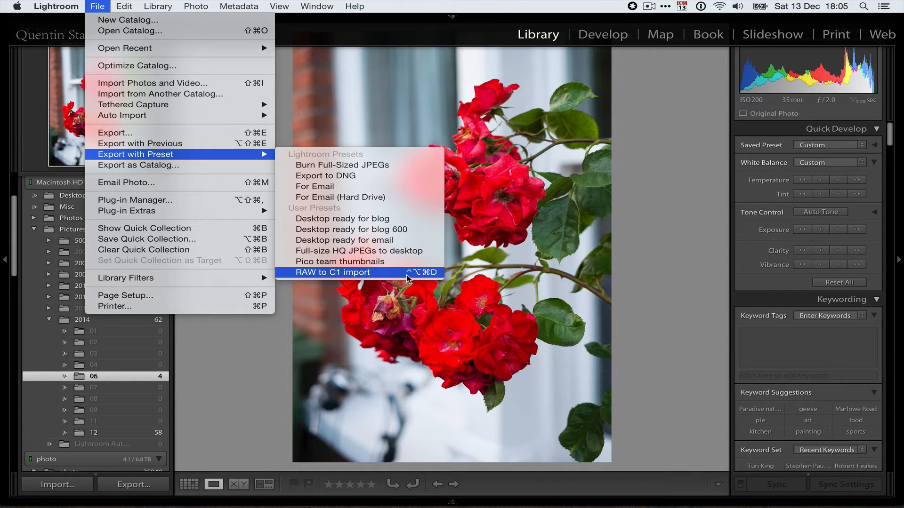
mouse_move(410, 279)
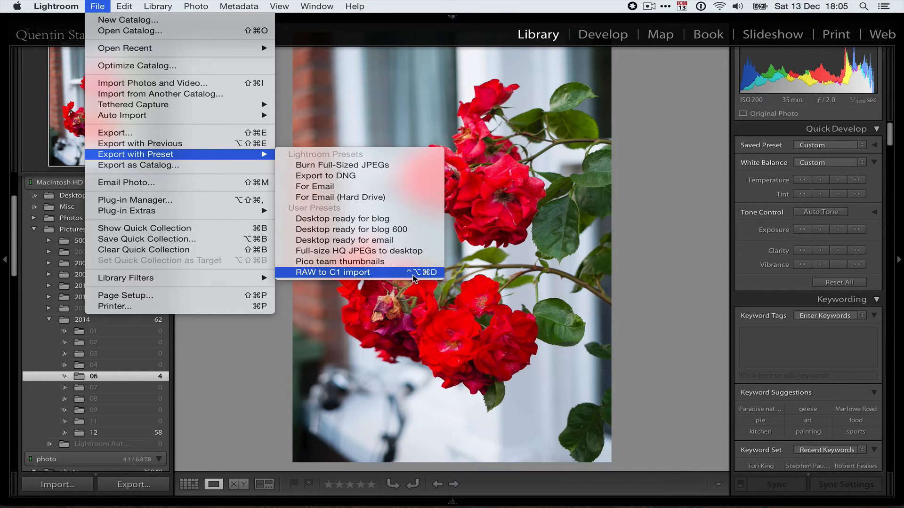
mouse_move(415, 279)
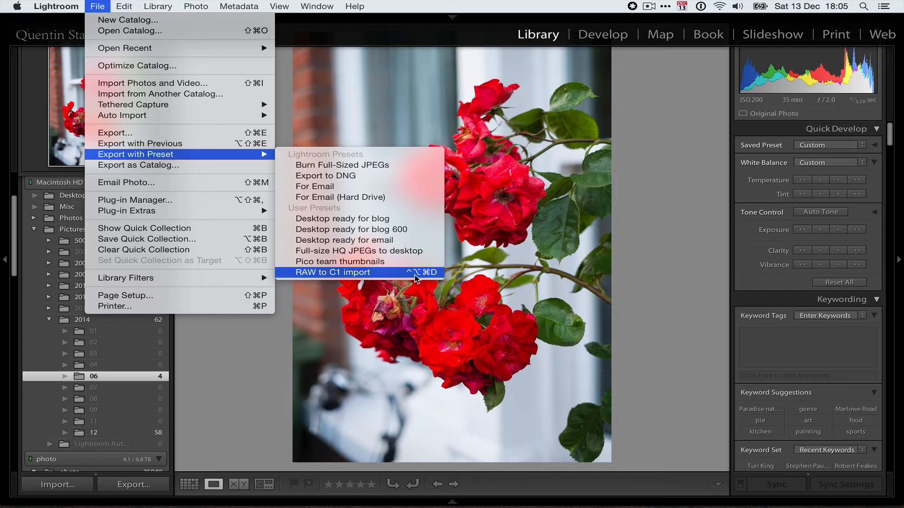
mouse_move(426, 270)
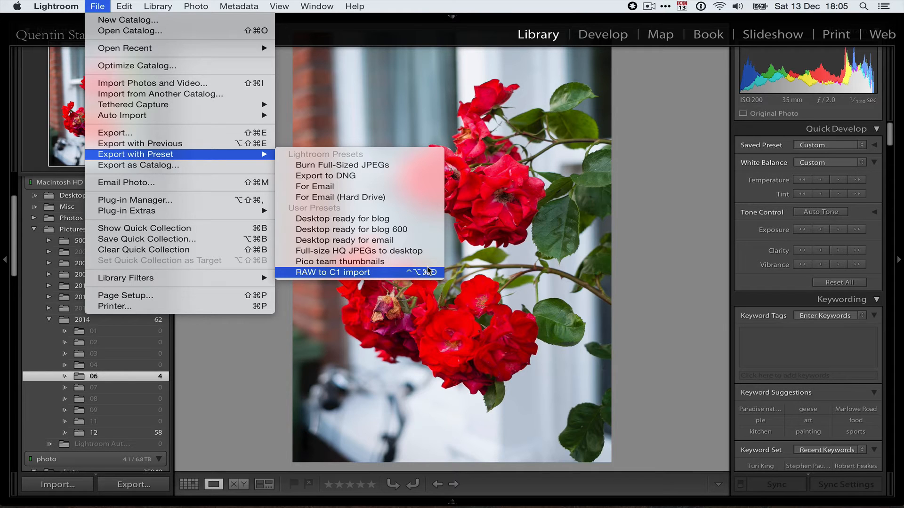
mouse_move(342, 277)
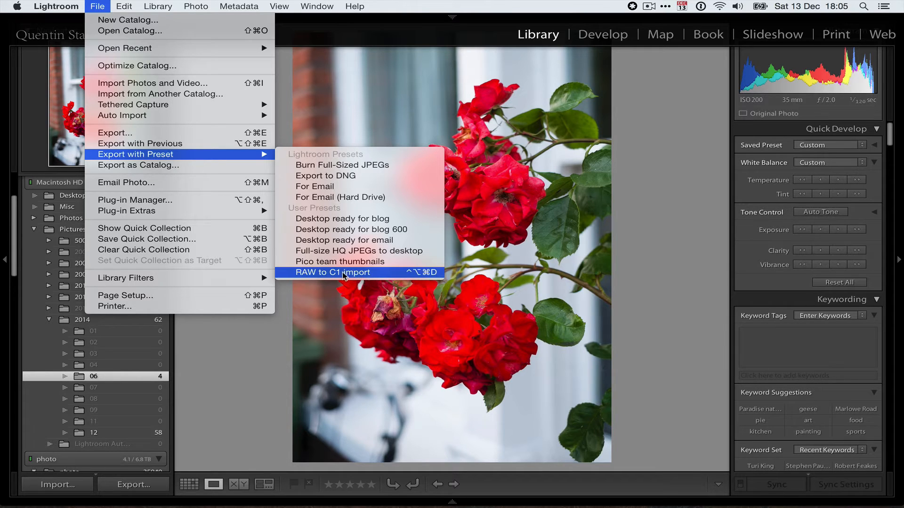
mouse_move(344, 277)
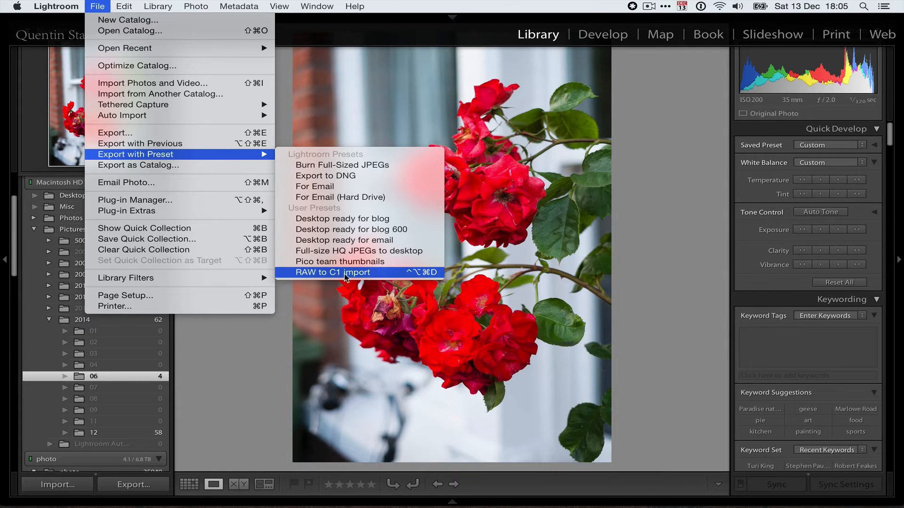
mouse_move(423, 272)
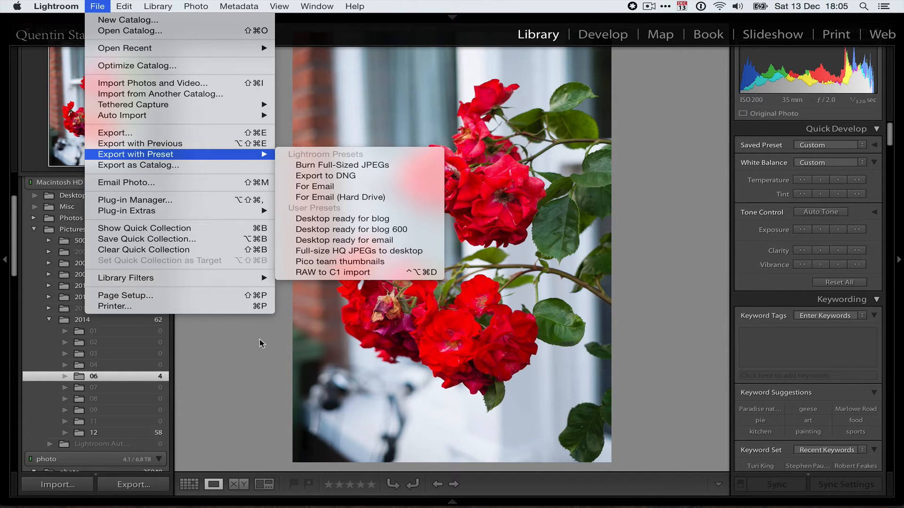
Show Keyboard App Shortcuts in System Preferences, listing Lightroom's RAW to C1 import shortcut.
click(16, 6)
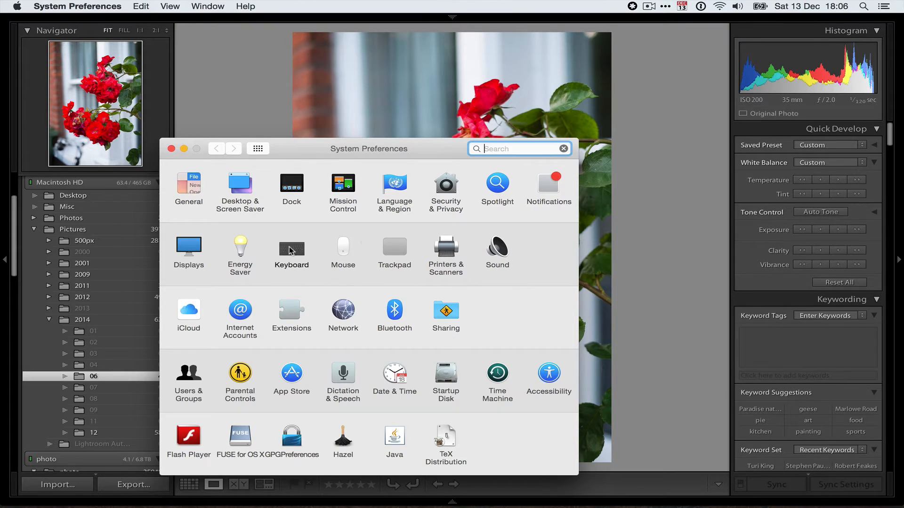
click(291, 248)
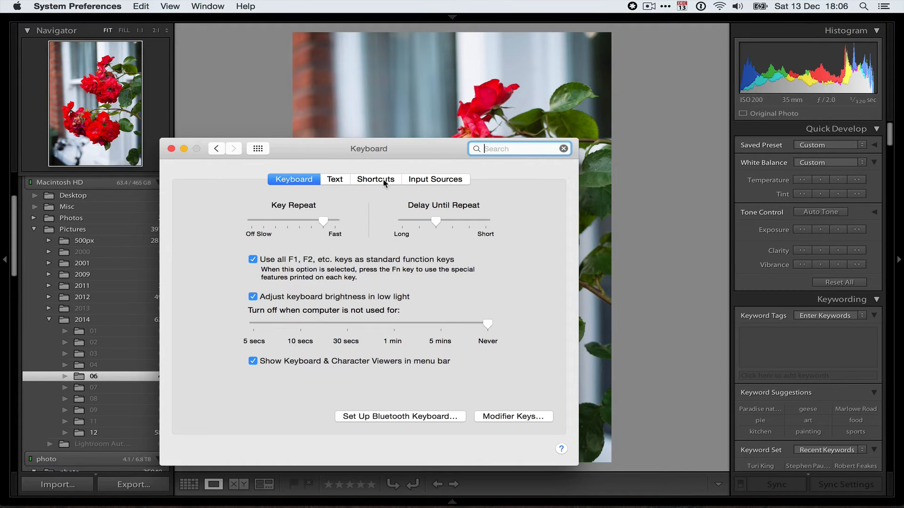
click(374, 179)
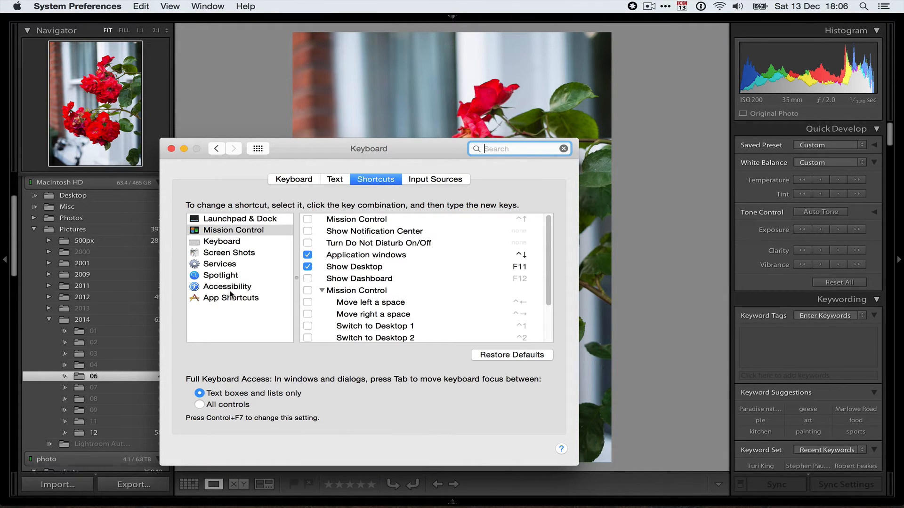
click(229, 298)
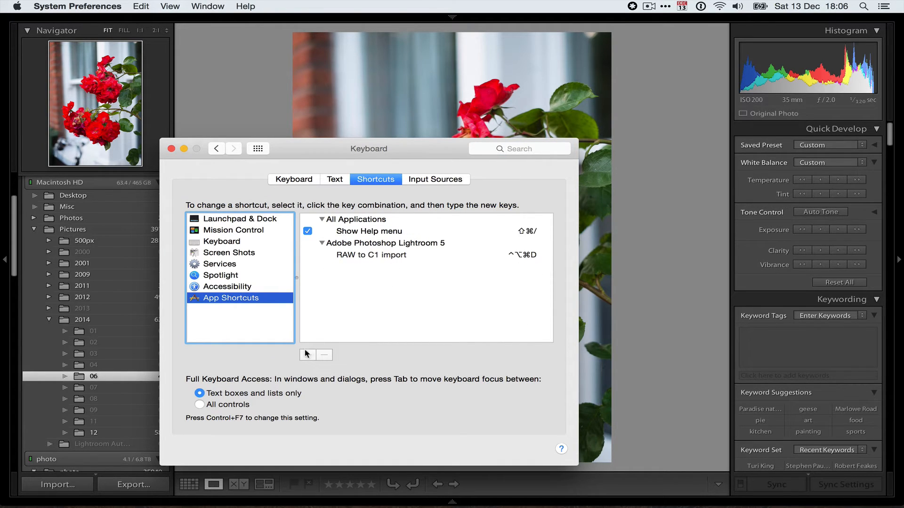
click(307, 355)
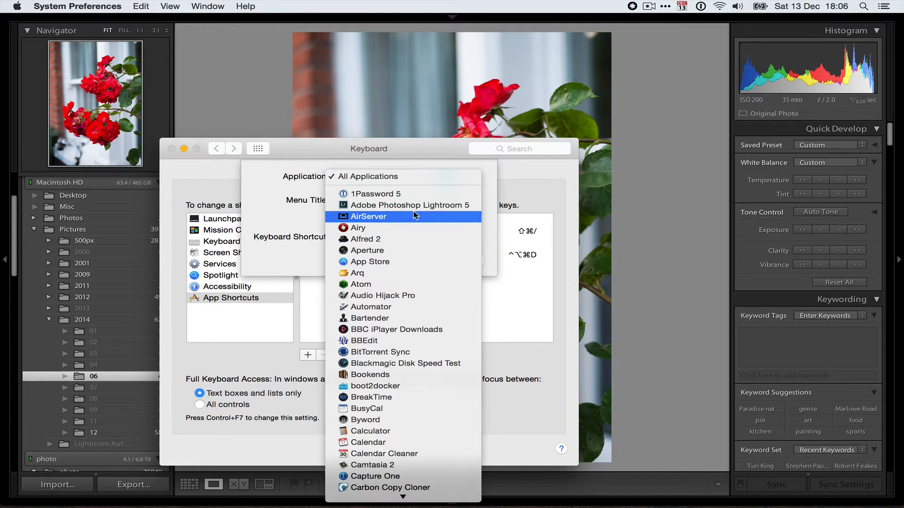
click(409, 206)
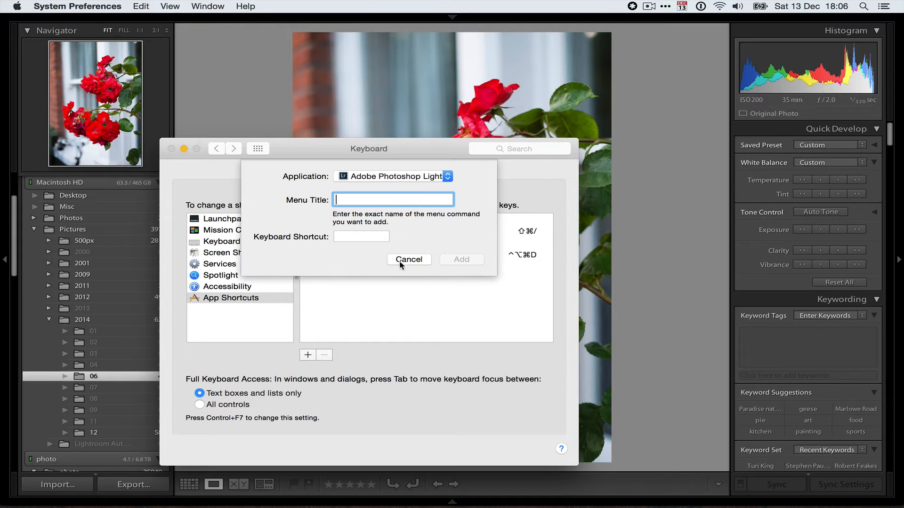
click(408, 259)
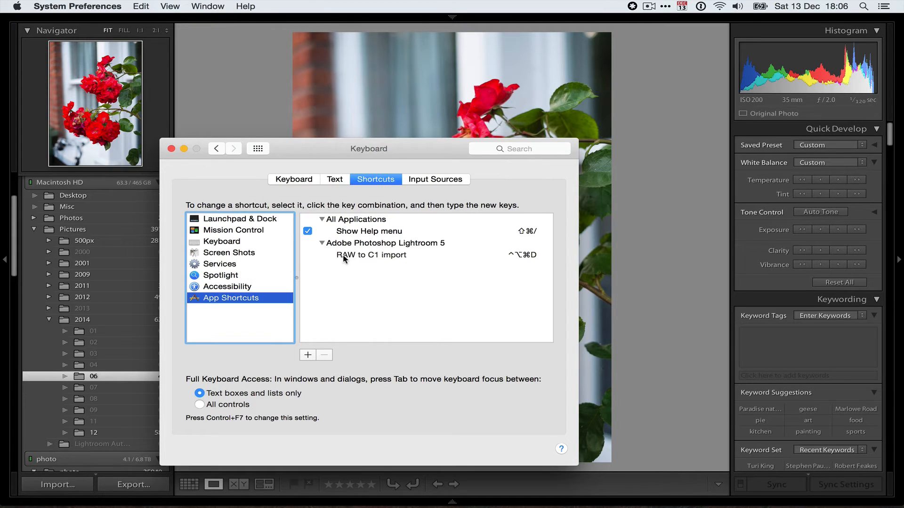
mouse_move(522, 255)
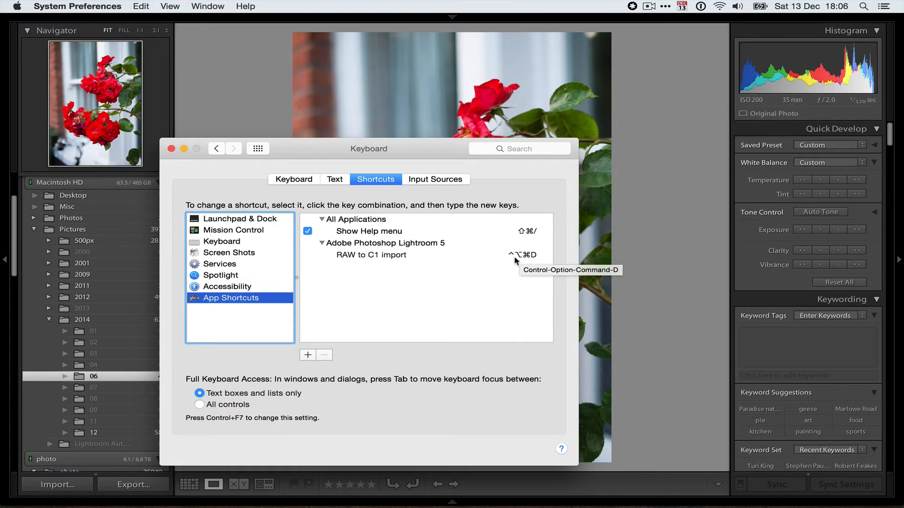
mouse_move(510, 261)
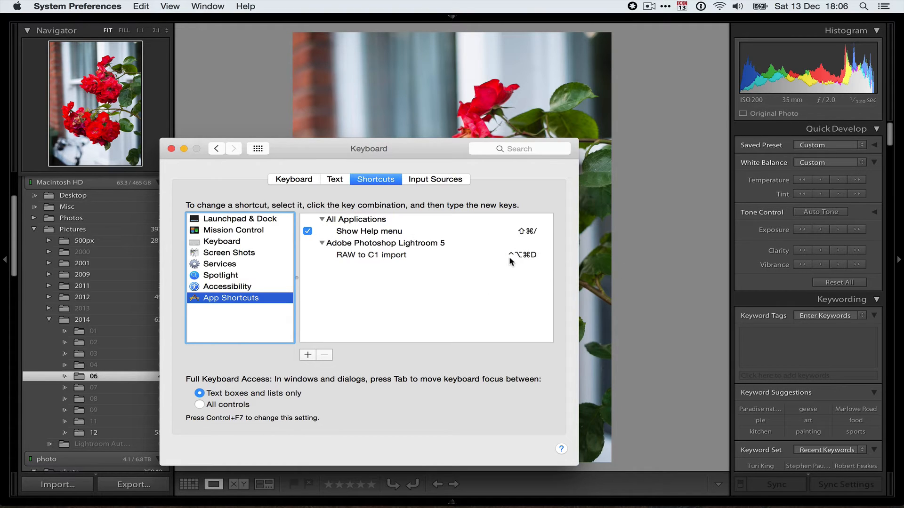
mouse_move(521, 255)
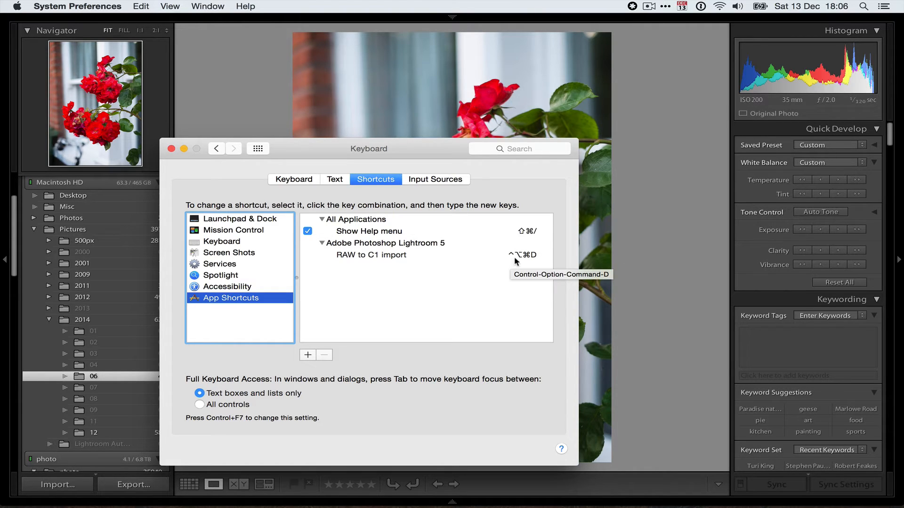
mouse_move(298, 289)
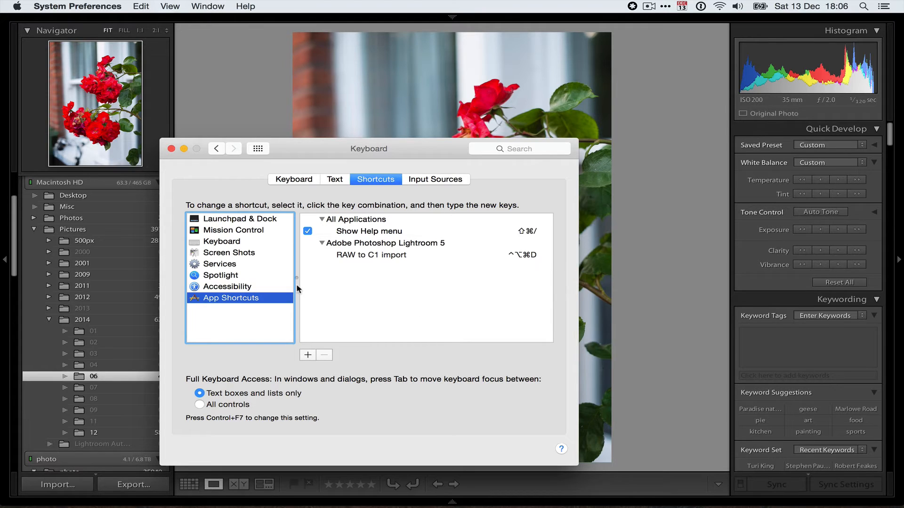
Return to Lightroom and bring up the File menu's Auto Import options showing it enabled.
click(171, 149)
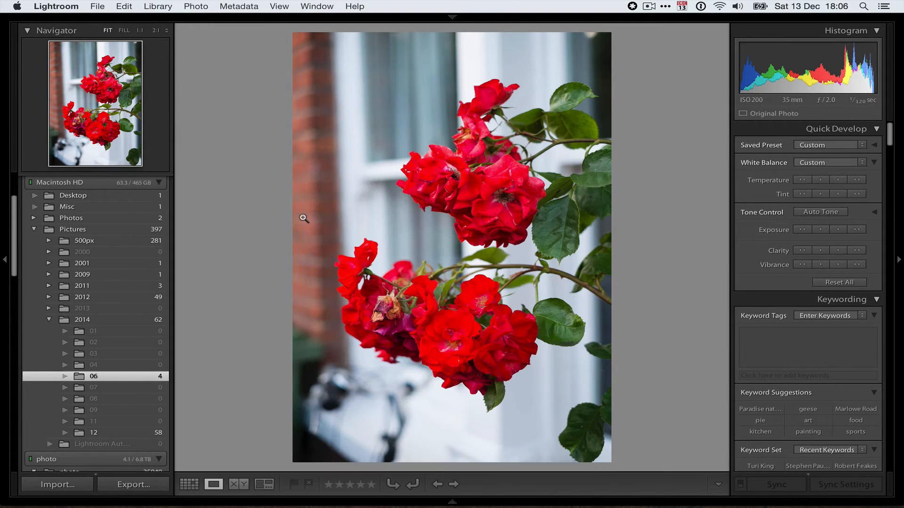
mouse_move(242, 55)
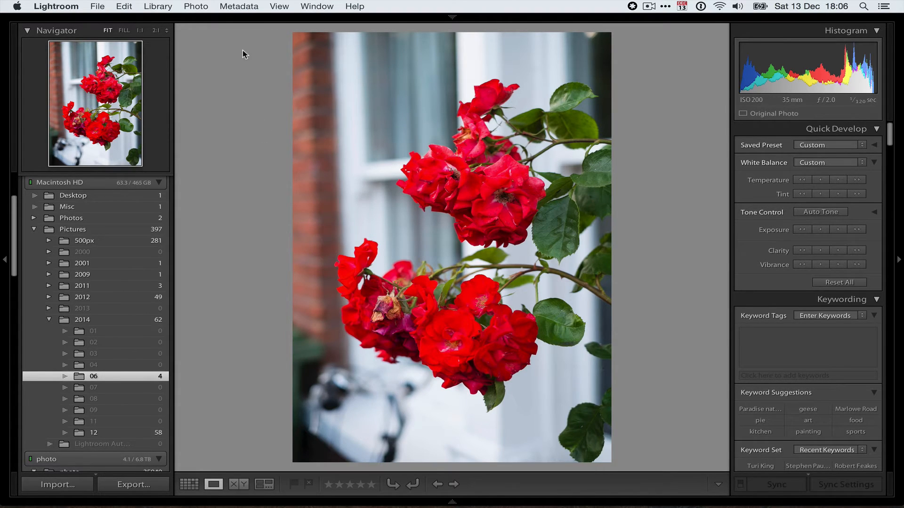
click(97, 7)
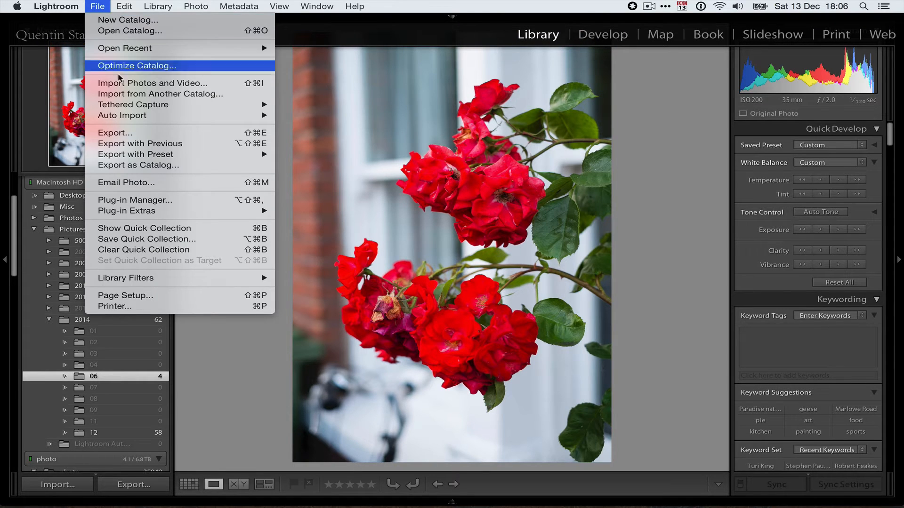
mouse_move(121, 115)
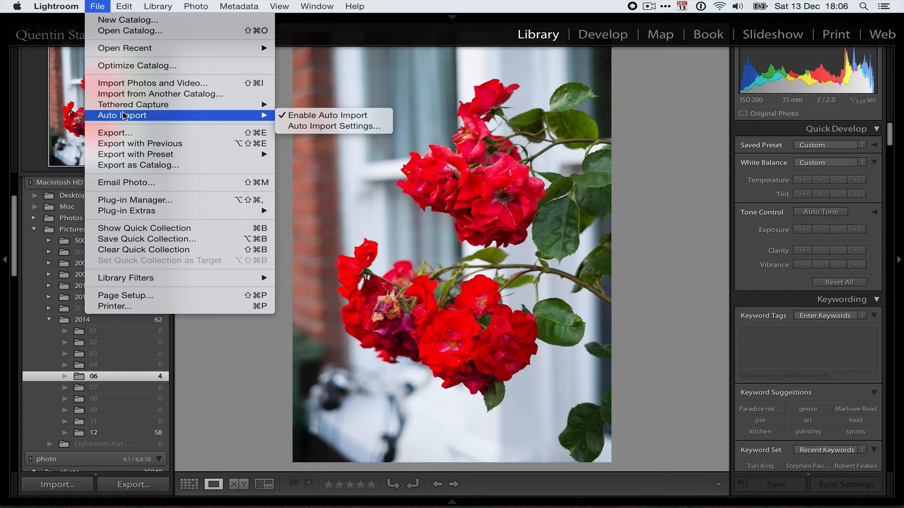
mouse_move(176, 122)
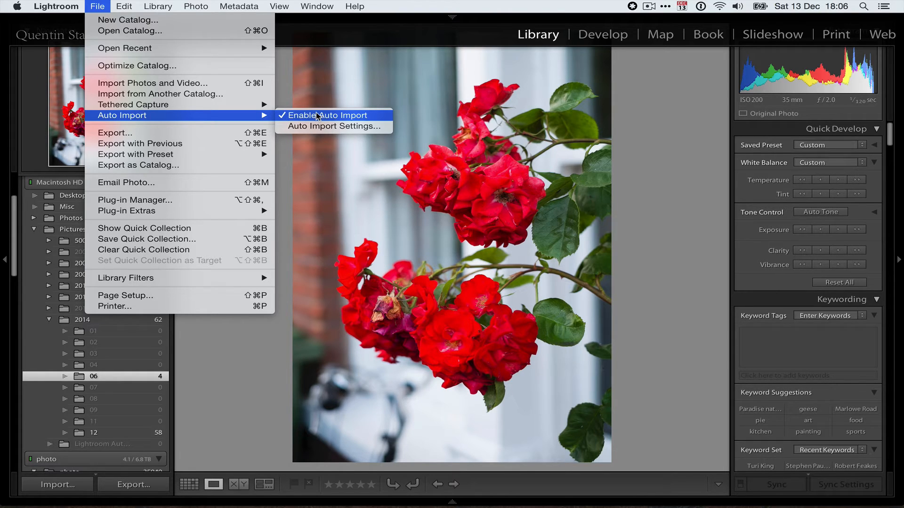
click(333, 126)
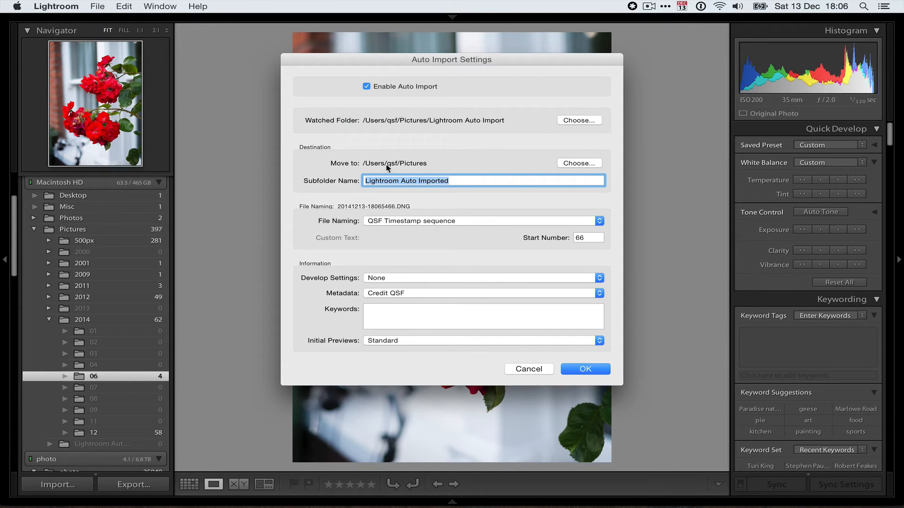
mouse_move(384, 114)
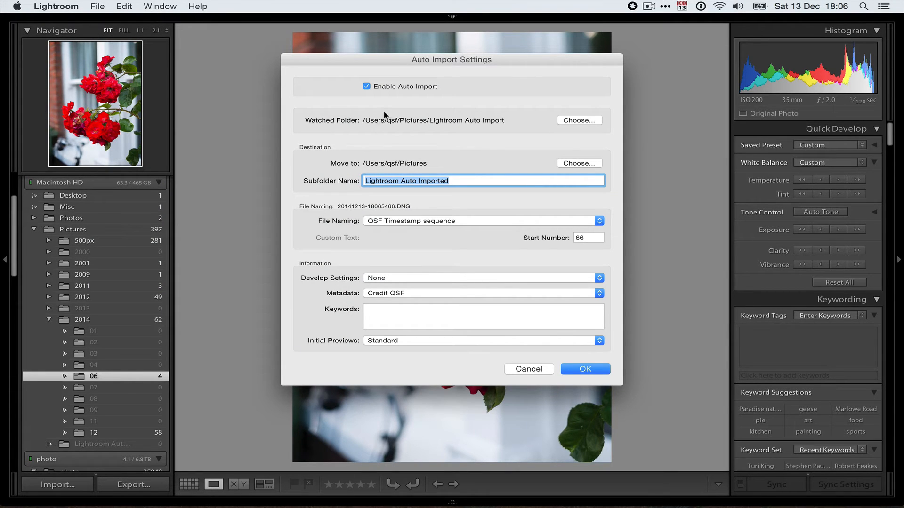
mouse_move(496, 114)
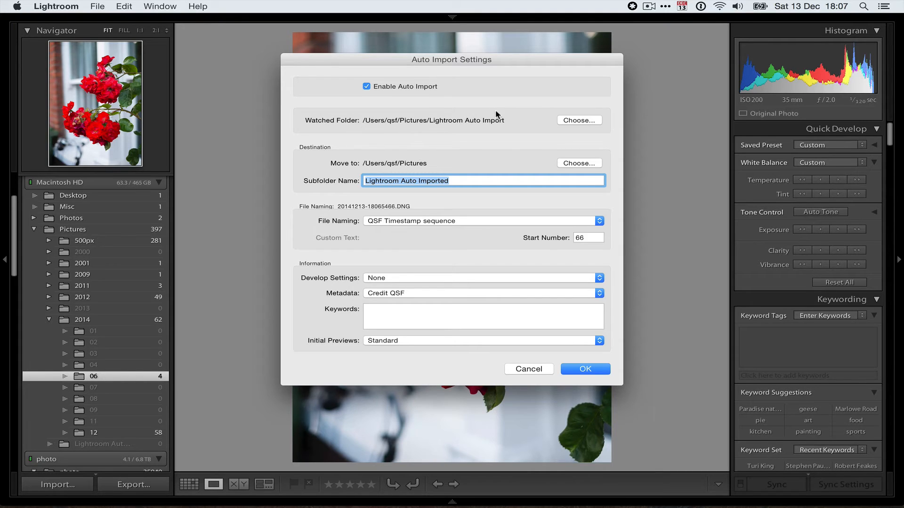
mouse_move(501, 122)
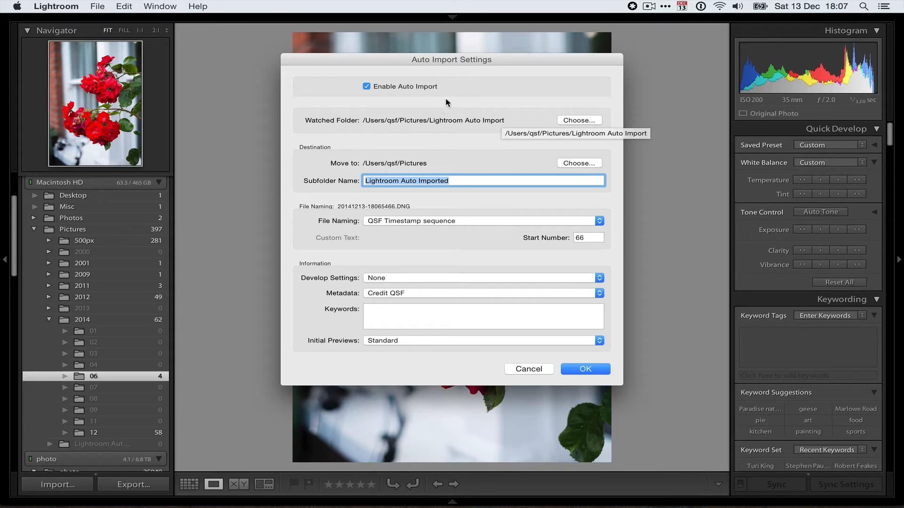
mouse_move(448, 125)
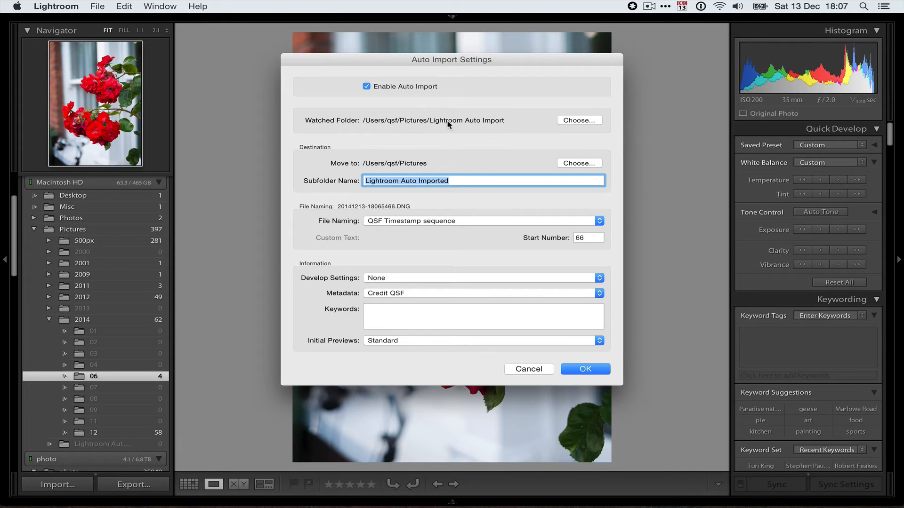
mouse_move(448, 124)
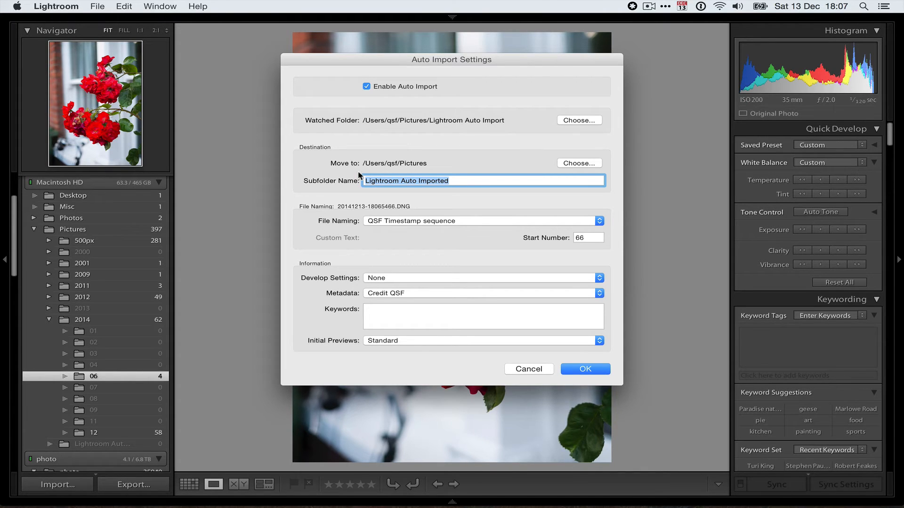
mouse_move(417, 177)
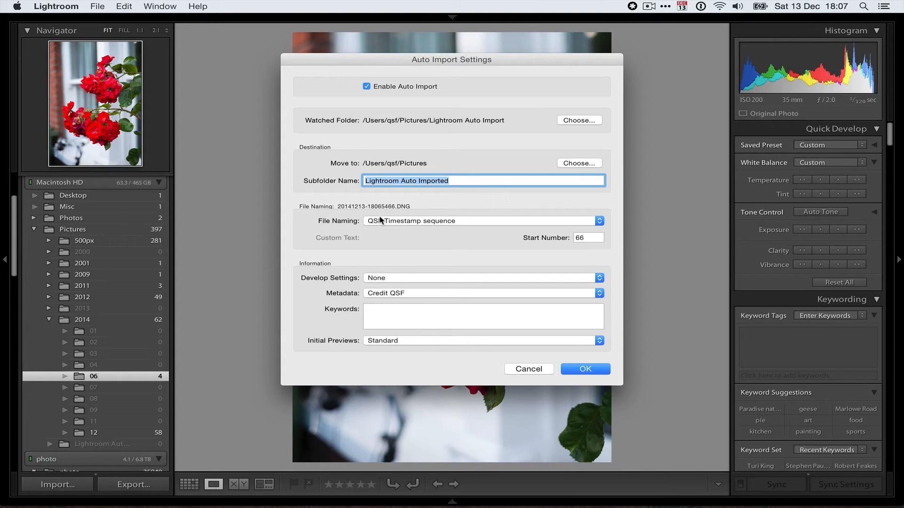
mouse_move(392, 224)
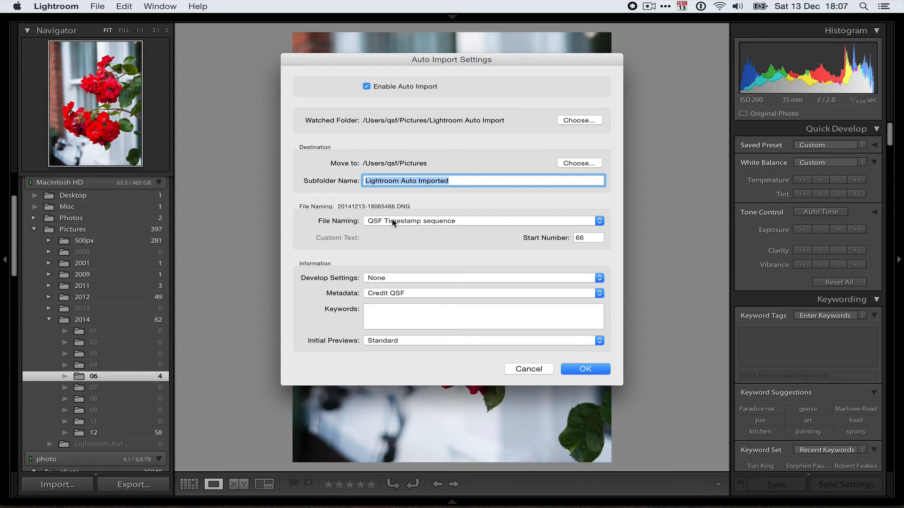
mouse_move(340, 209)
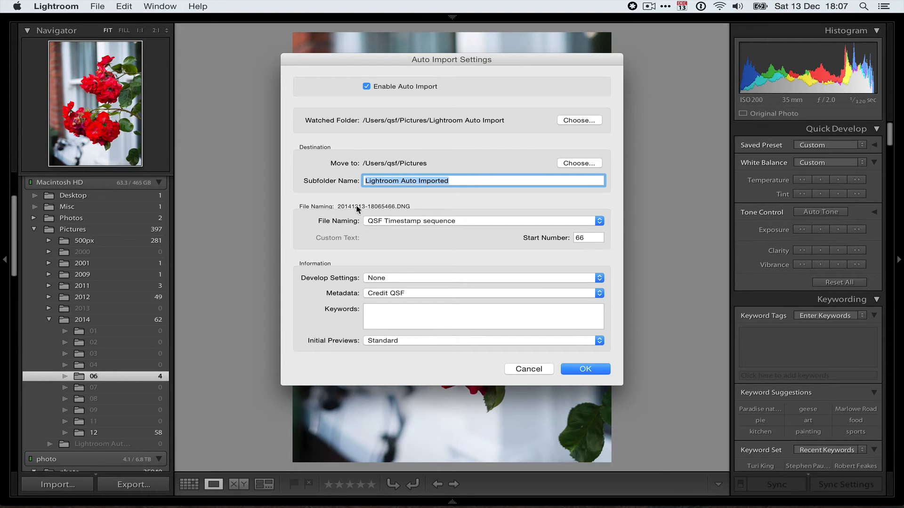
mouse_move(396, 210)
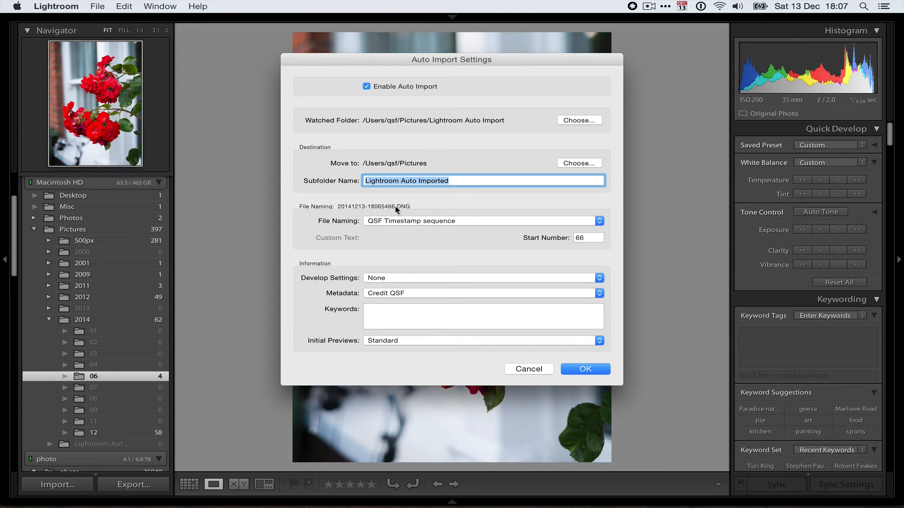
mouse_move(443, 235)
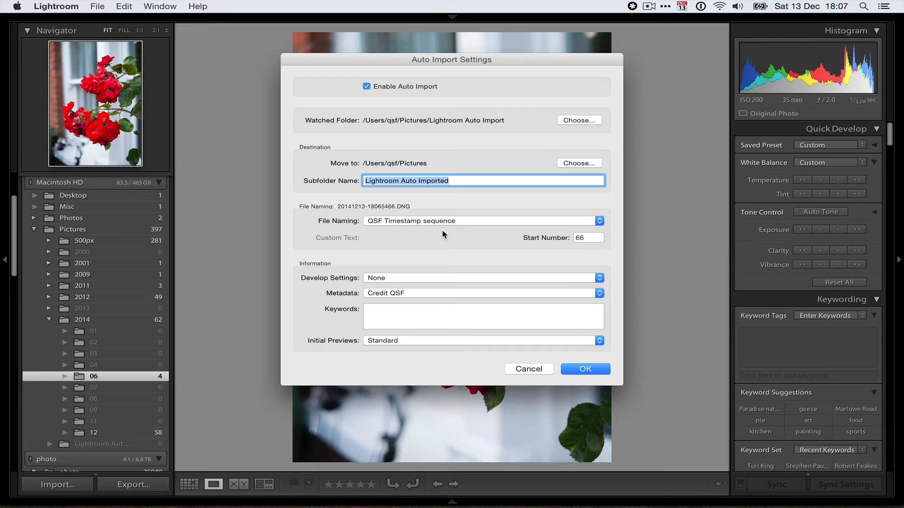
mouse_move(423, 221)
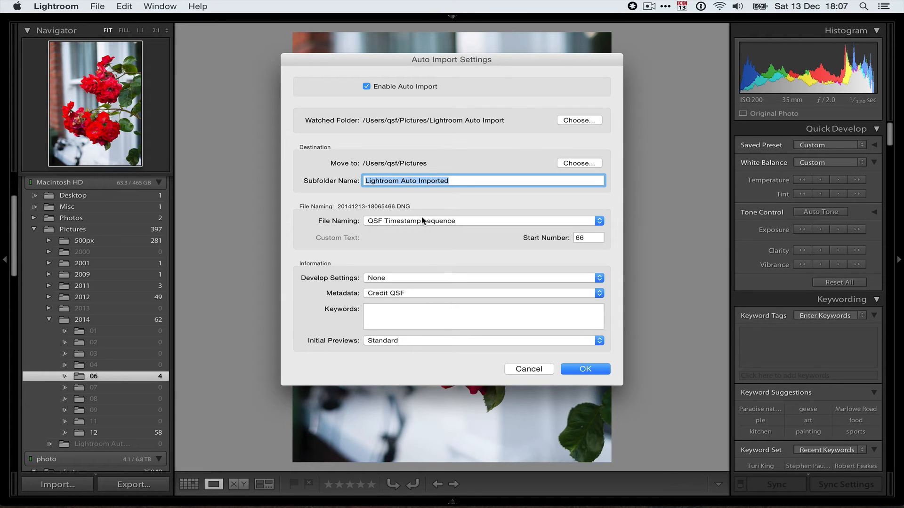
mouse_move(369, 211)
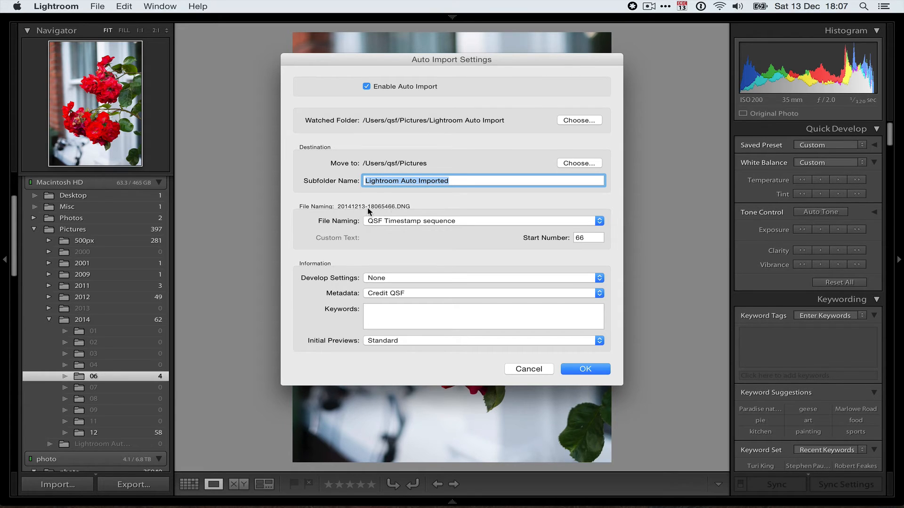
mouse_move(376, 209)
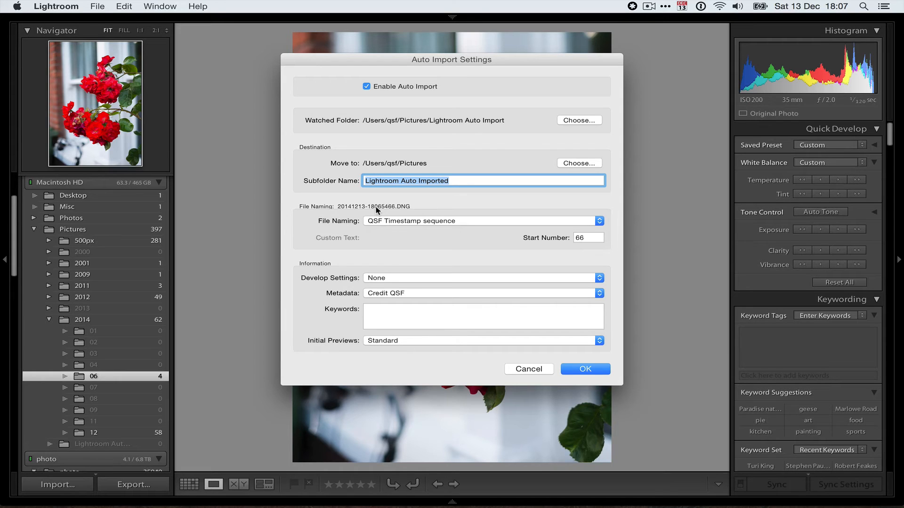
mouse_move(546, 380)
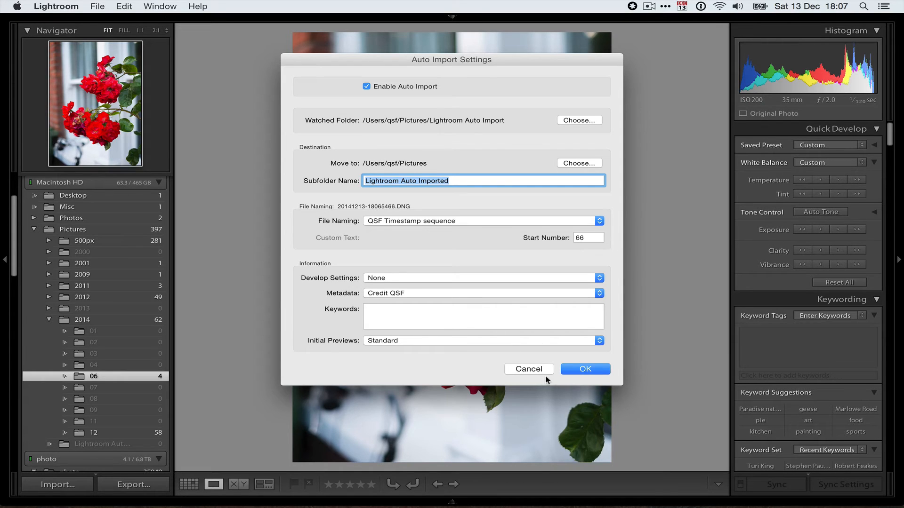
mouse_move(529, 370)
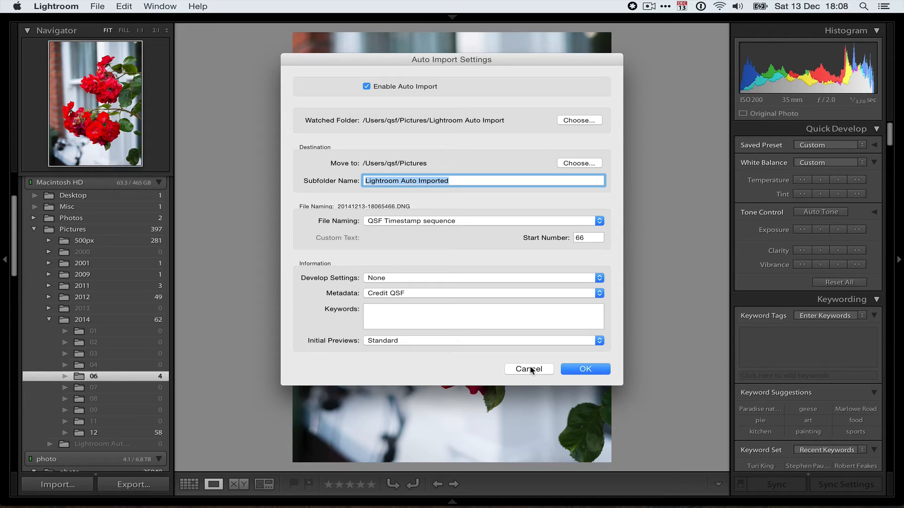
mouse_move(526, 123)
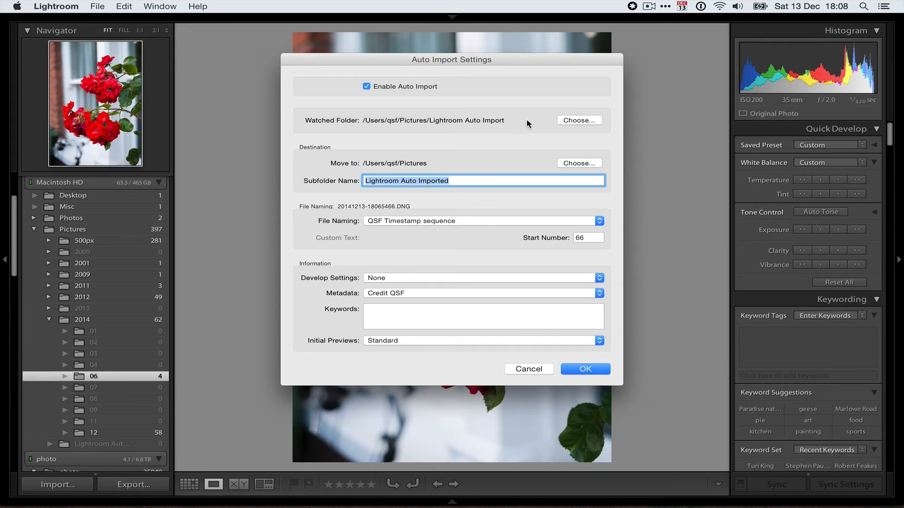
mouse_move(423, 123)
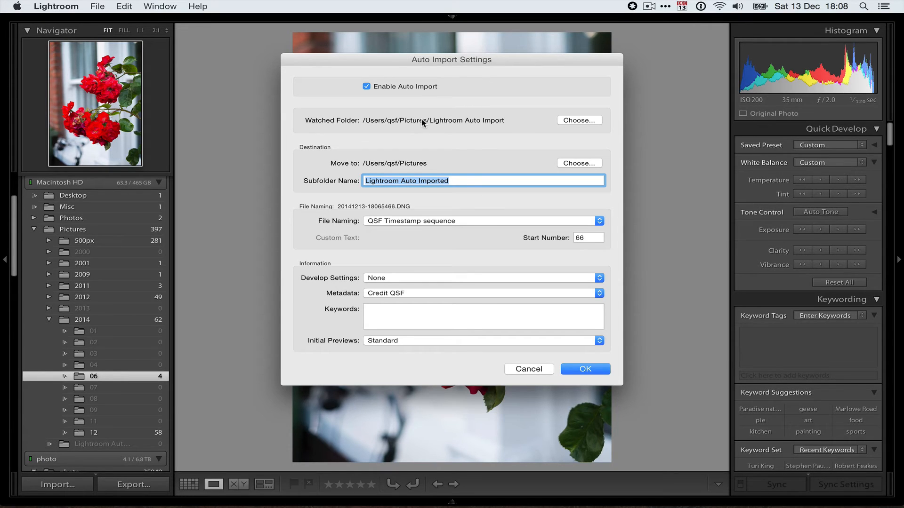
mouse_move(500, 125)
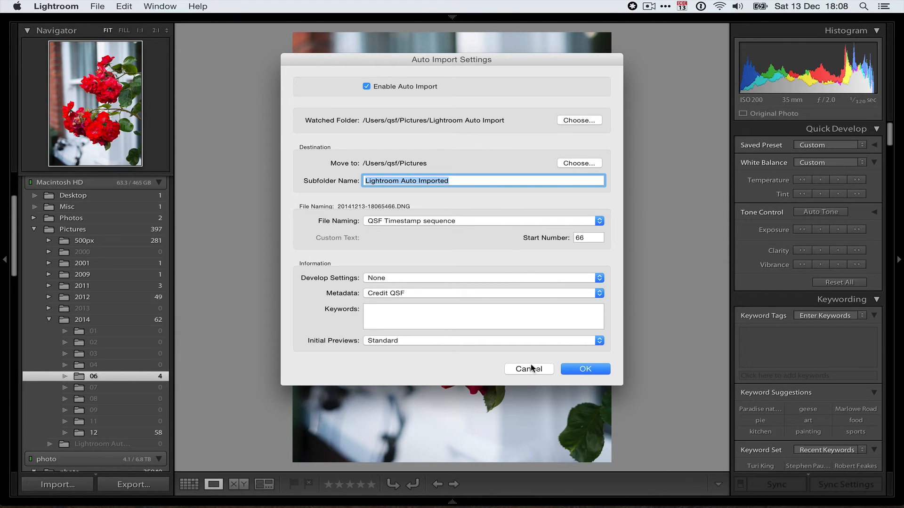
click(527, 369)
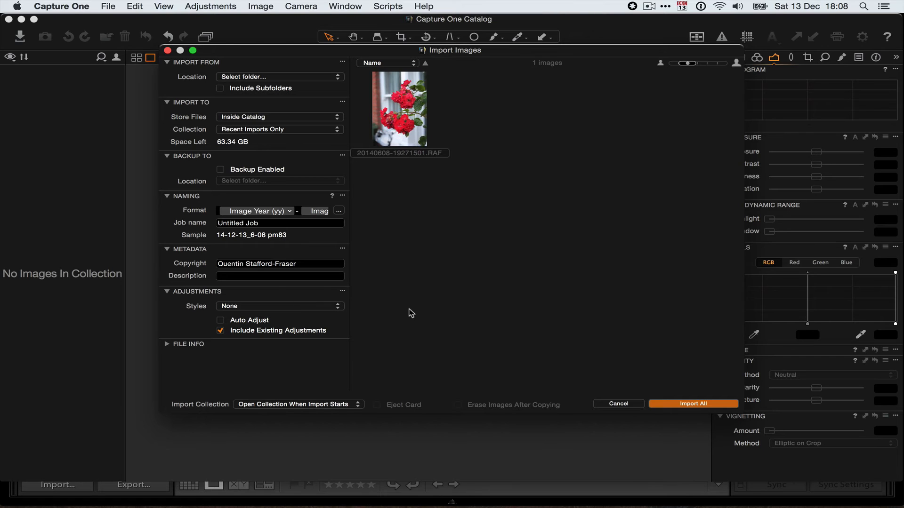
mouse_move(252, 96)
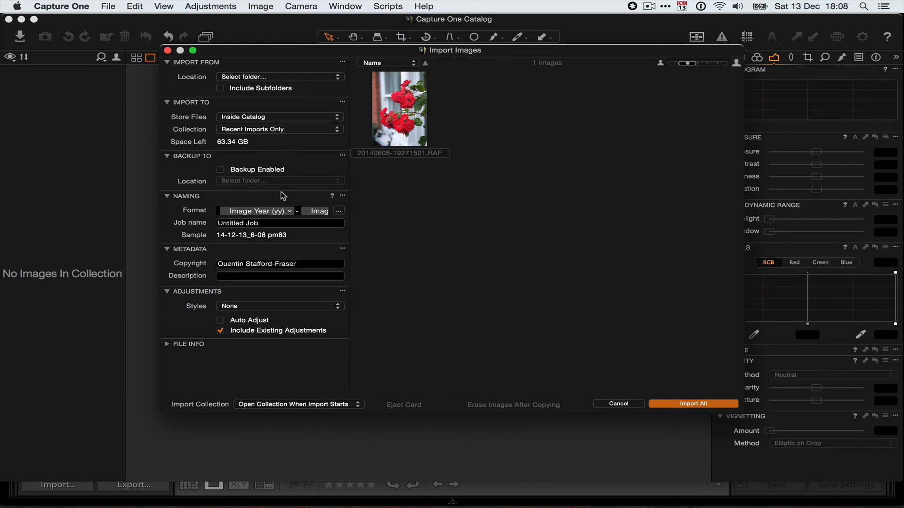
mouse_move(263, 114)
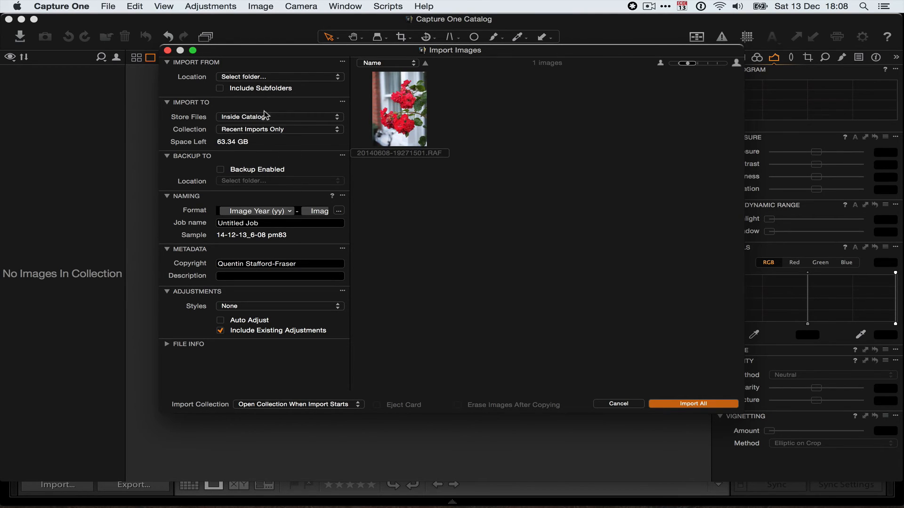
Import the red roses RAF into Capture One with Store Files set to Current Location.
click(279, 117)
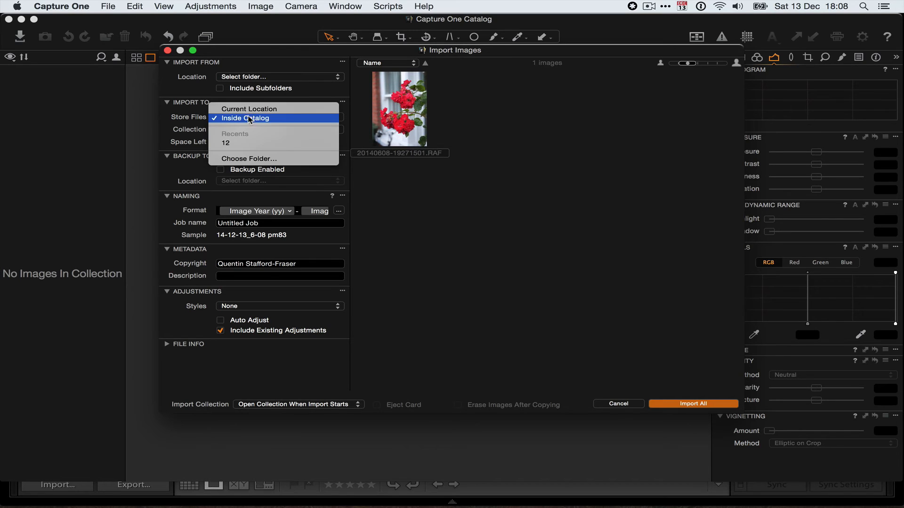
click(248, 109)
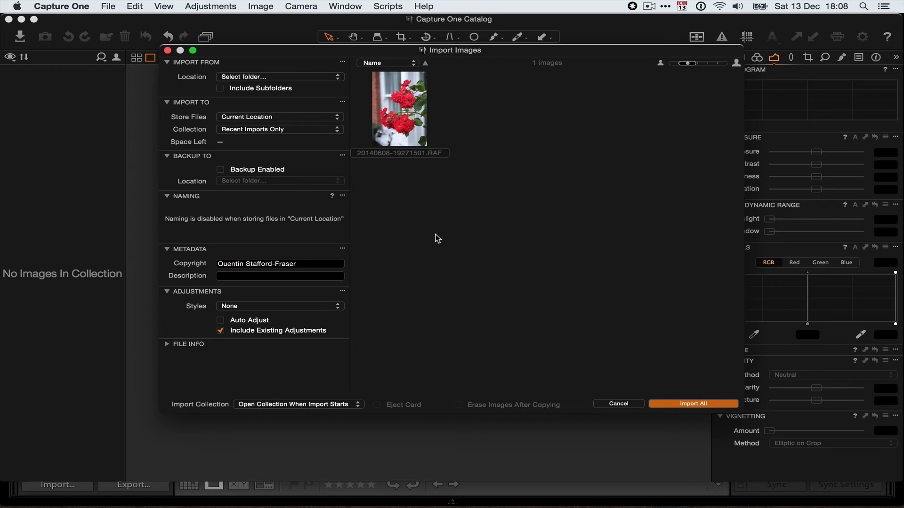
mouse_move(242, 323)
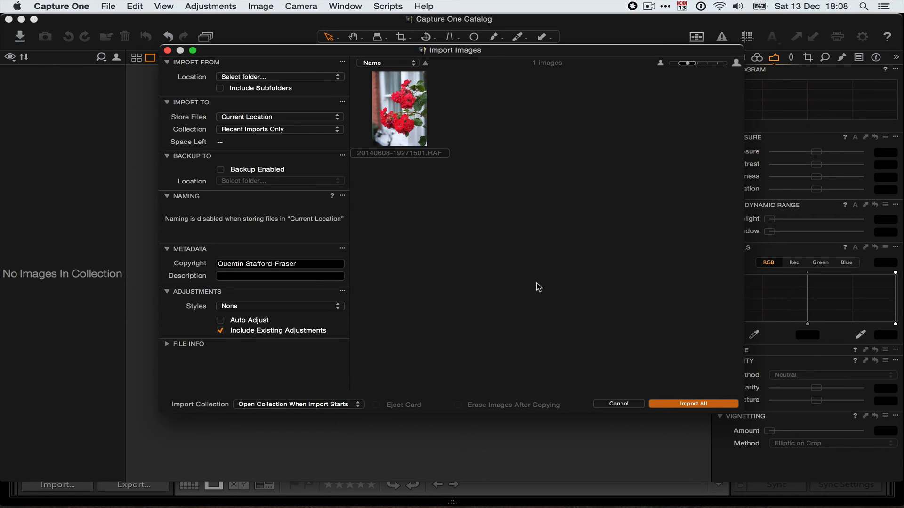
mouse_move(692, 404)
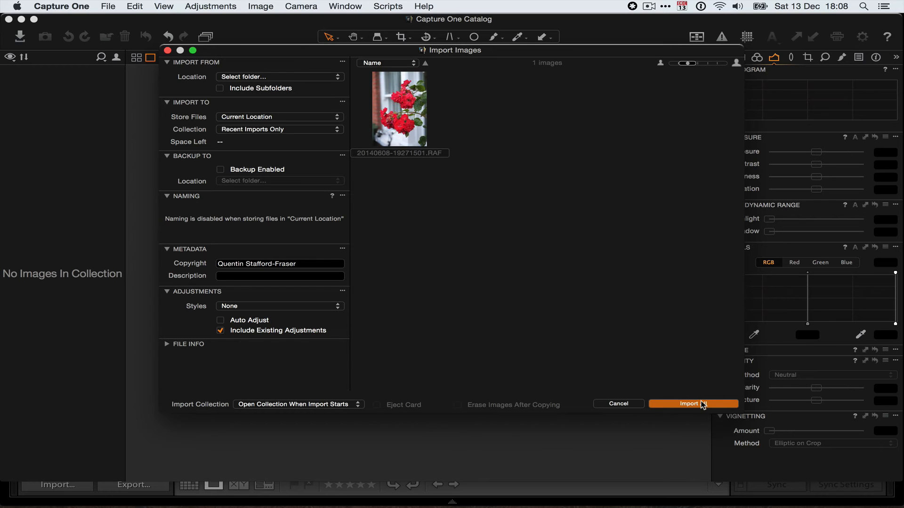
click(692, 403)
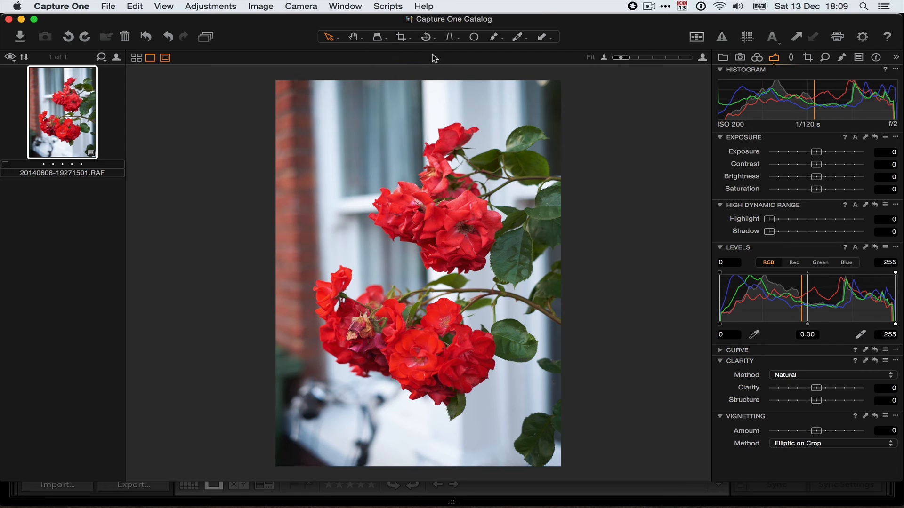
Mark a slightly narrower crop on the roses and inspect the blooms at 100% before returning to Fit.
click(399, 37)
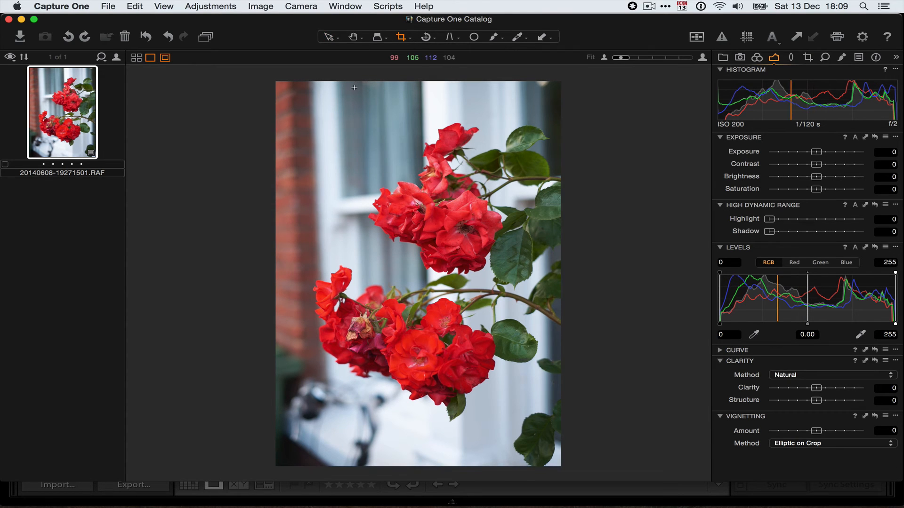
drag(353, 88, 580, 431)
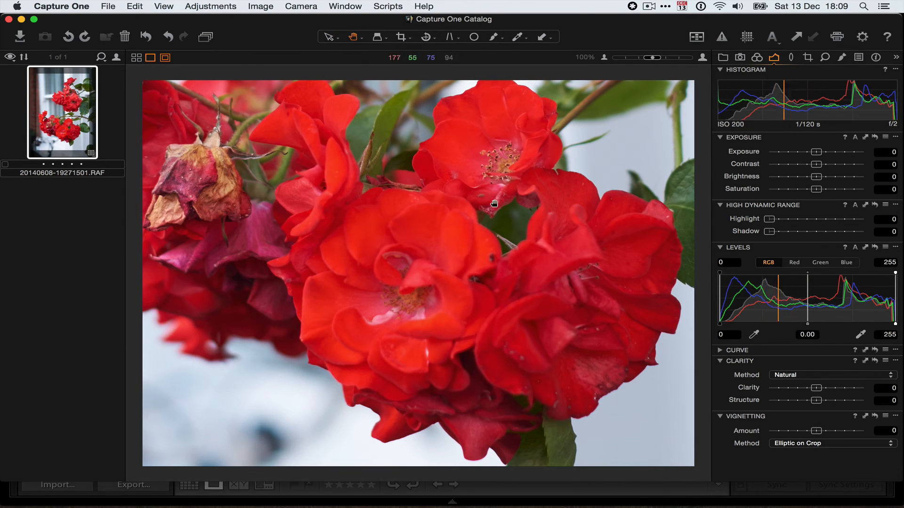
drag(492, 203, 471, 253)
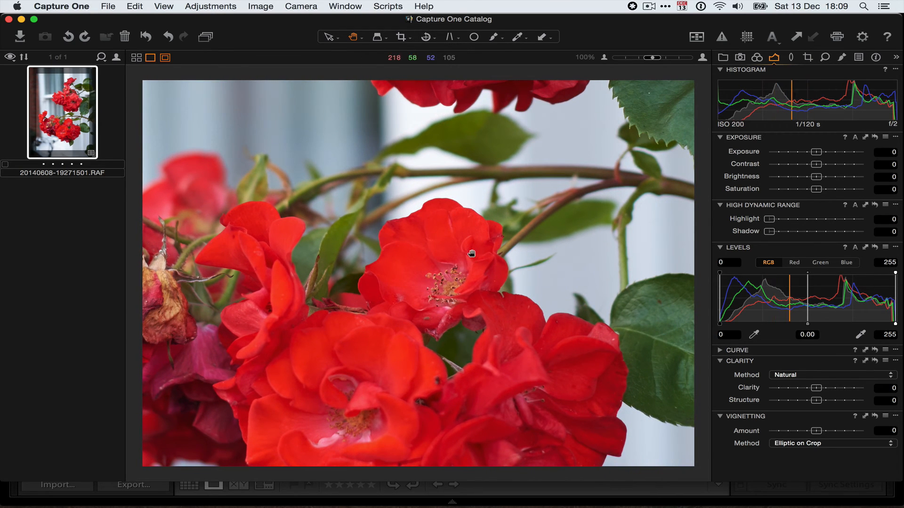
drag(470, 253, 464, 330)
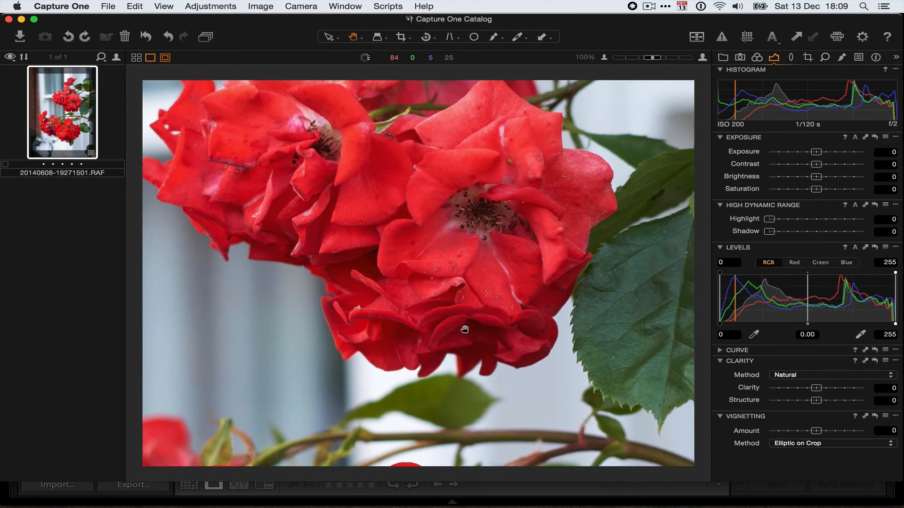
drag(464, 329, 447, 242)
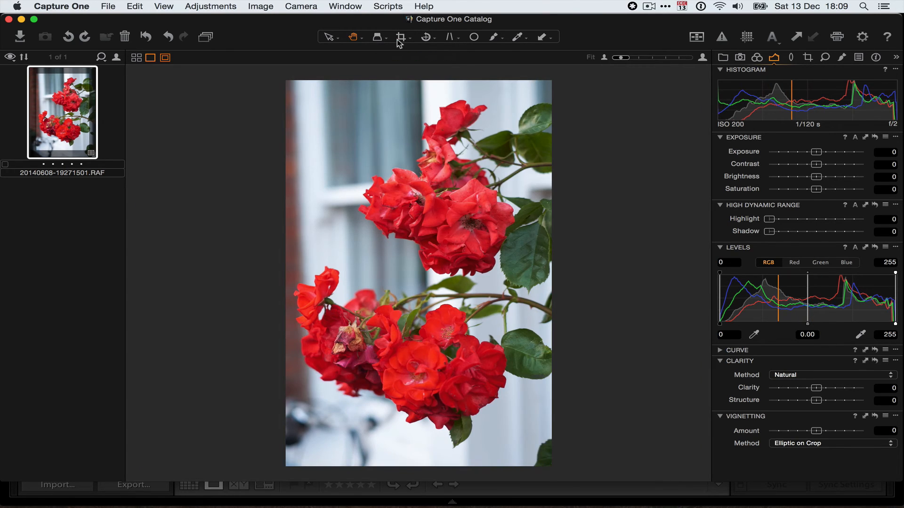
Tighten the crop to a roughly square frame around the lower blooms, ready for processing.
click(402, 37)
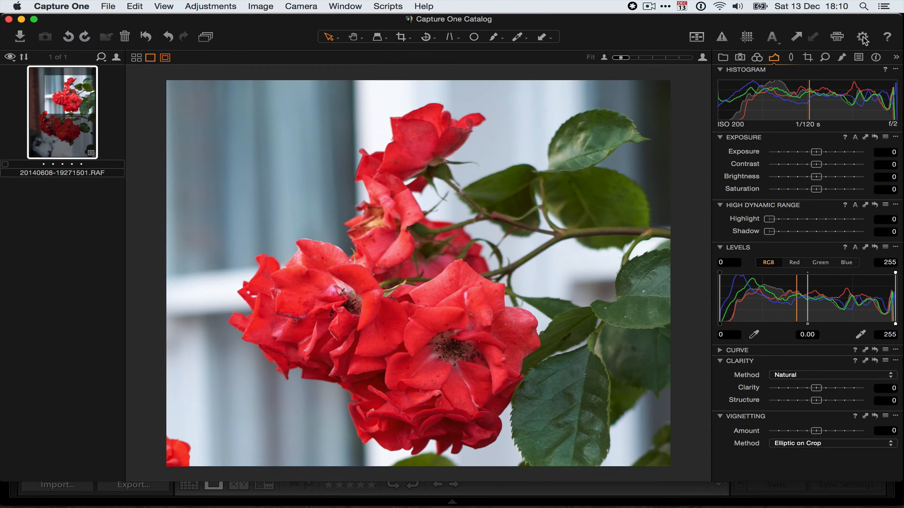
mouse_move(863, 36)
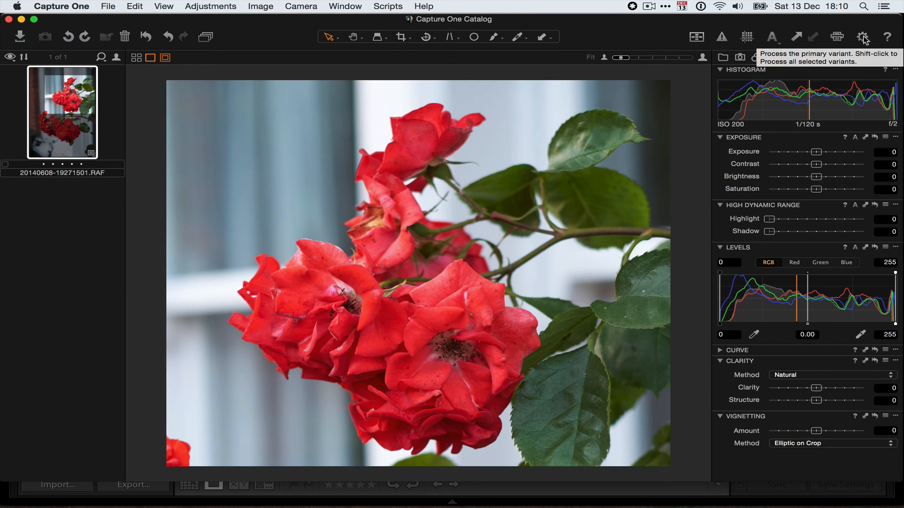
Show the Output tool tab with the enabled TIFF to LR Auto-import recipe saving 16-bit TIFFs.
click(107, 6)
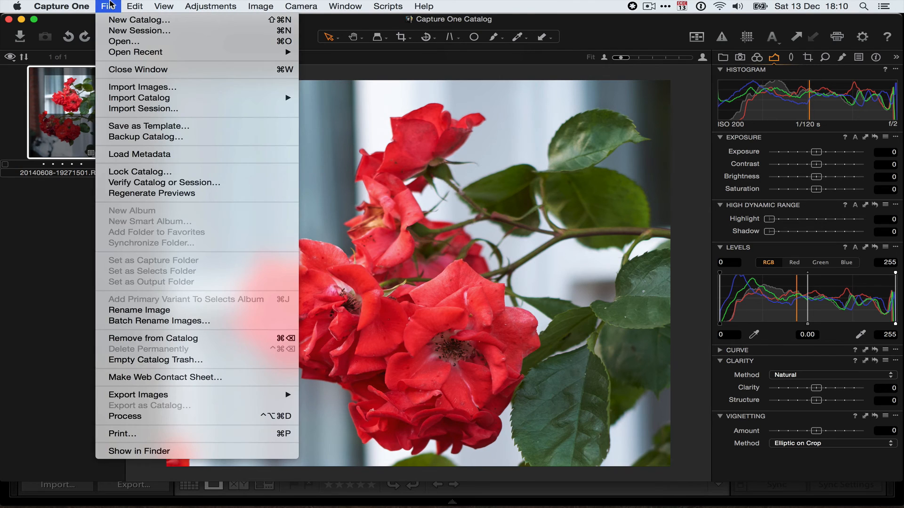
mouse_move(237, 403)
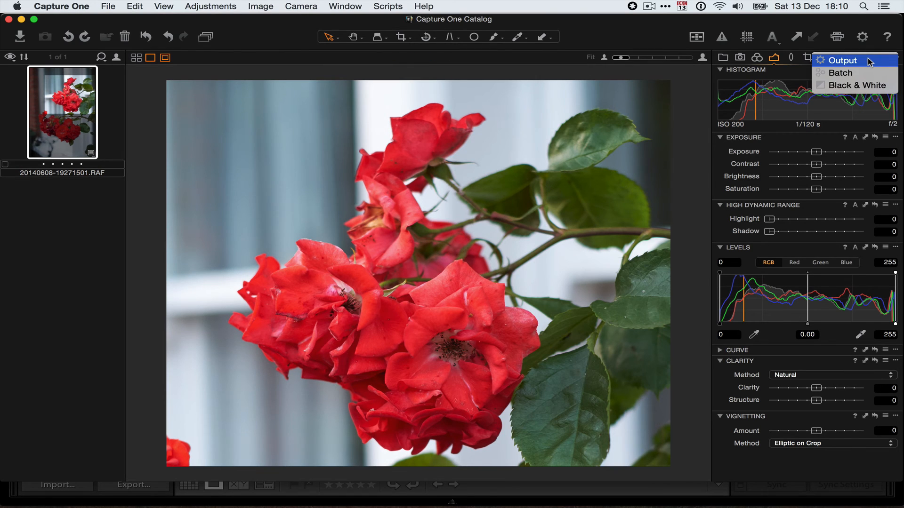
click(841, 60)
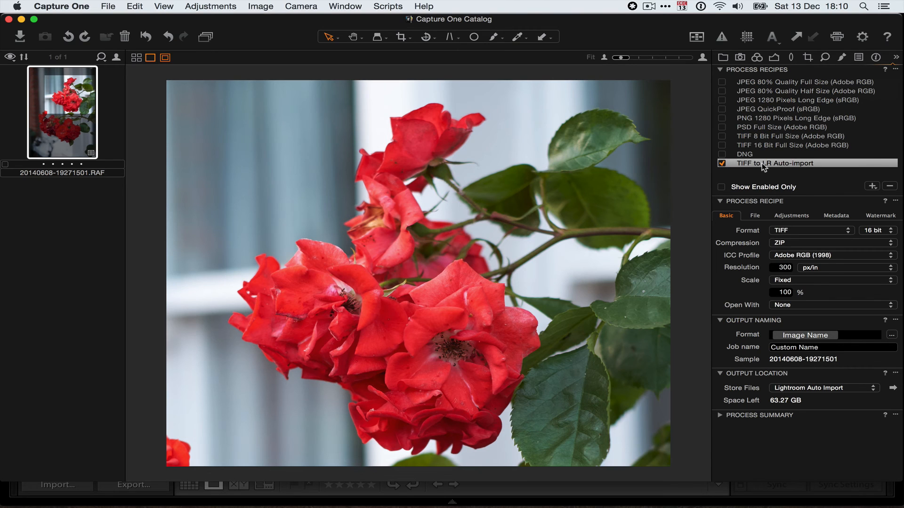
mouse_move(814, 231)
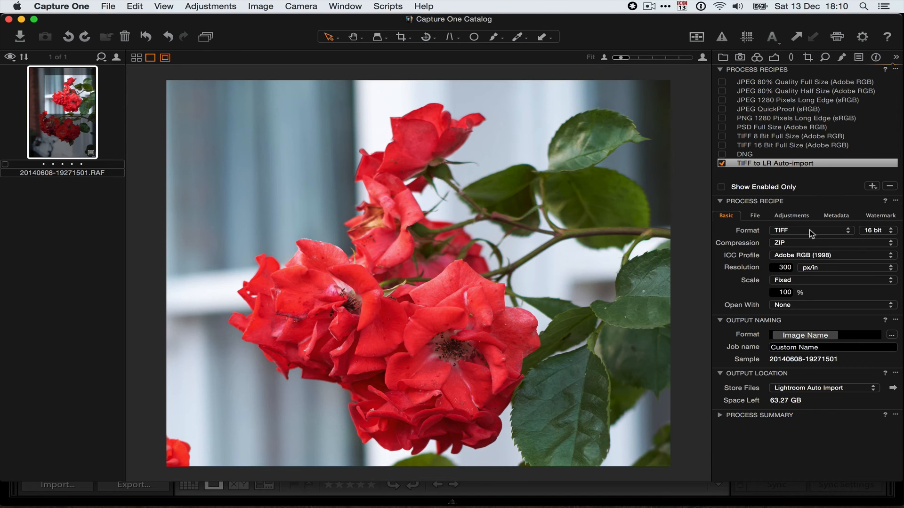
mouse_move(849, 258)
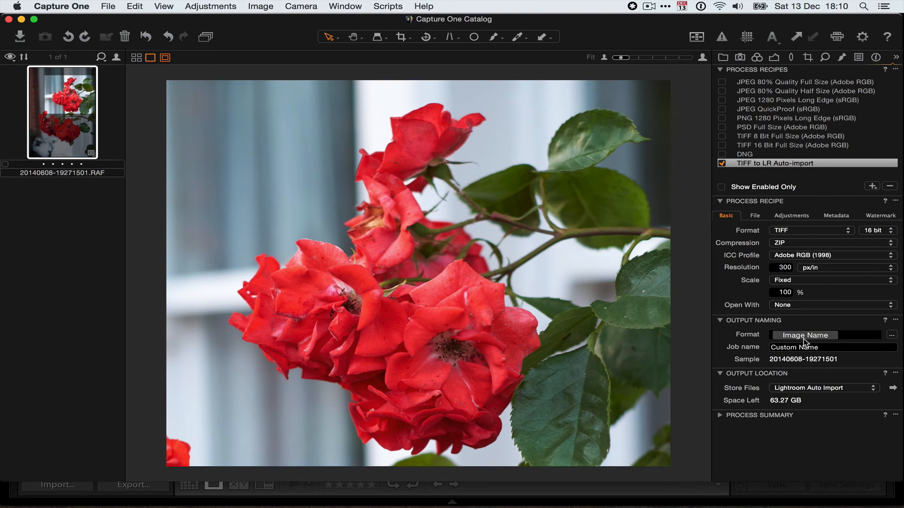
mouse_move(835, 374)
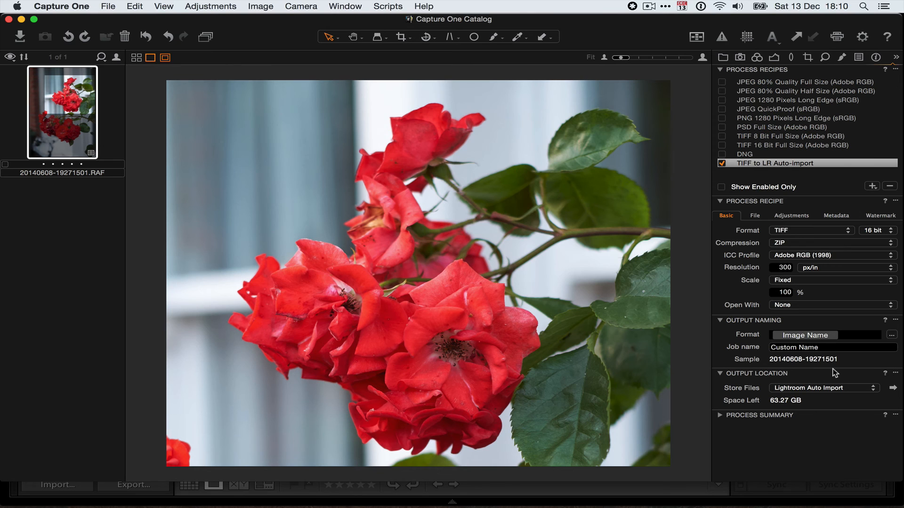
mouse_move(810, 392)
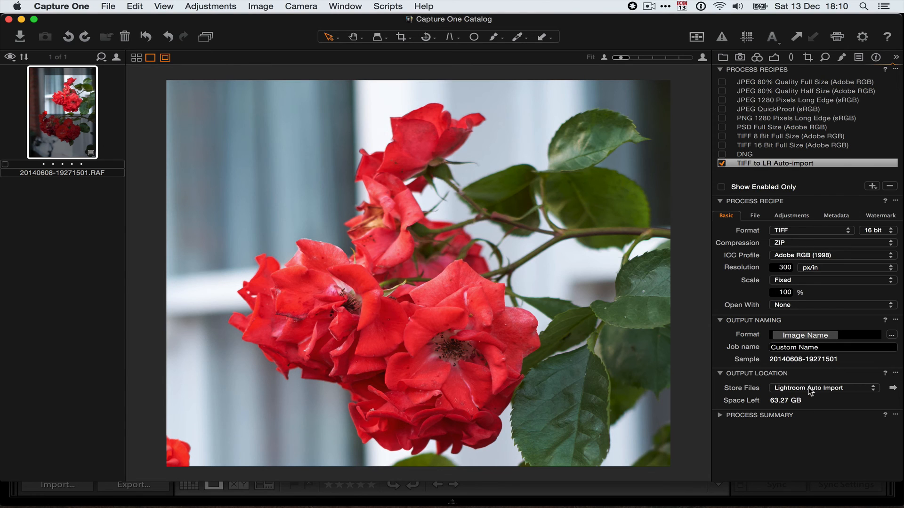
mouse_move(828, 394)
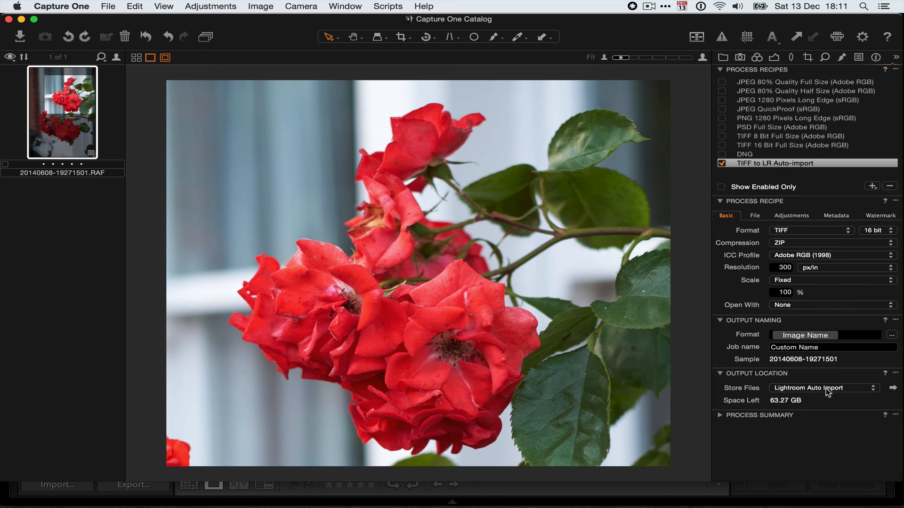
mouse_move(458, 110)
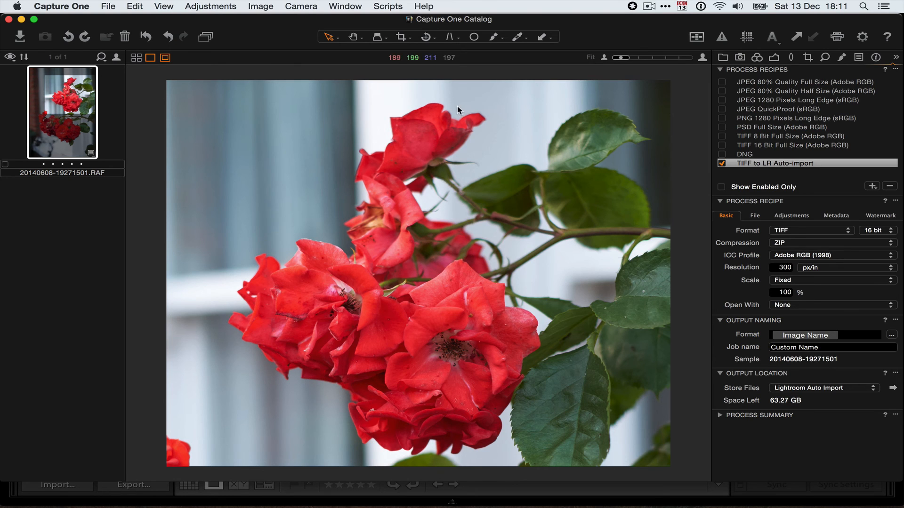
Process the edited rose photo into a TIFF via File > Process.
click(107, 6)
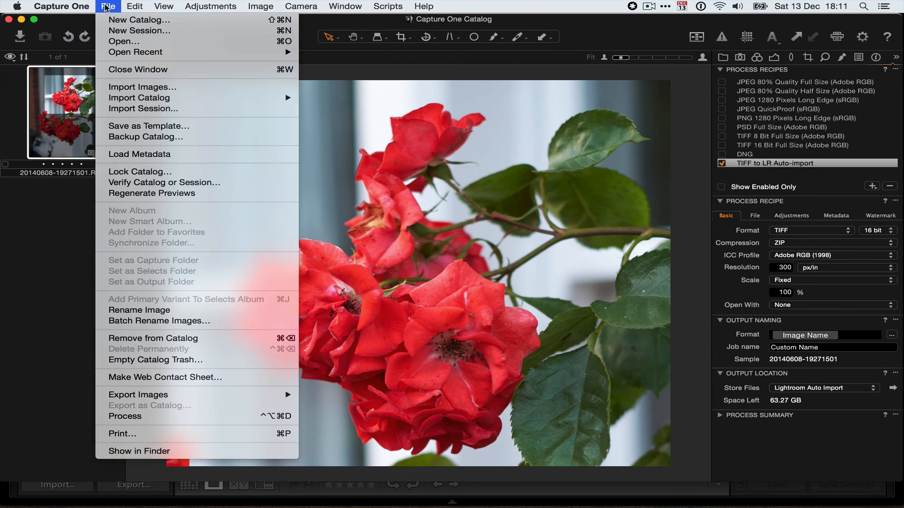
click(62, 7)
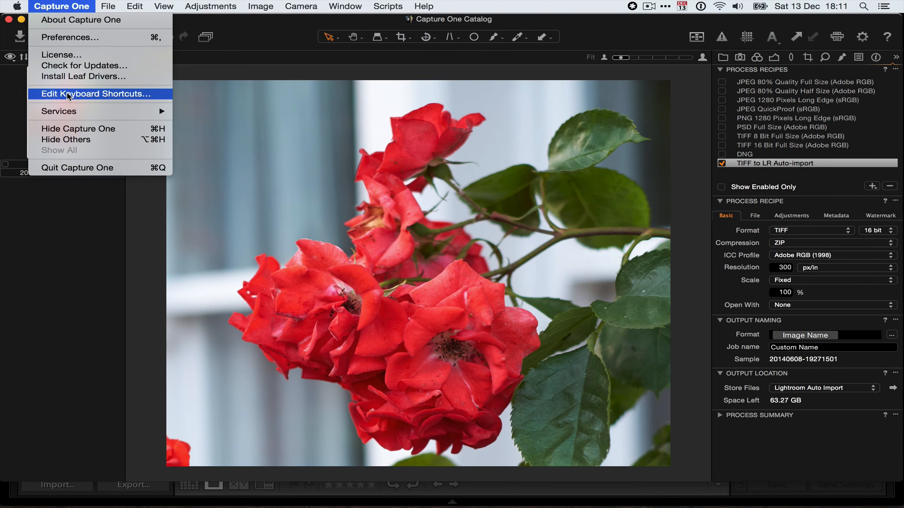
click(107, 6)
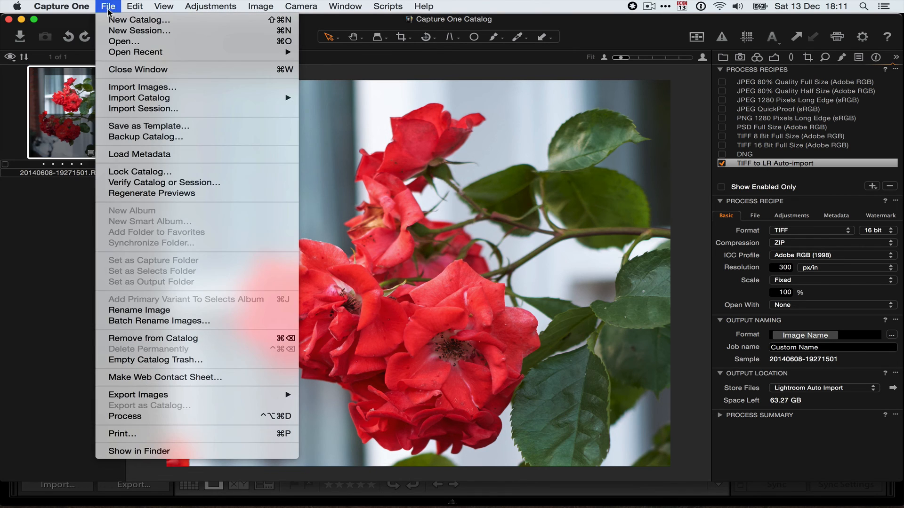
mouse_move(181, 416)
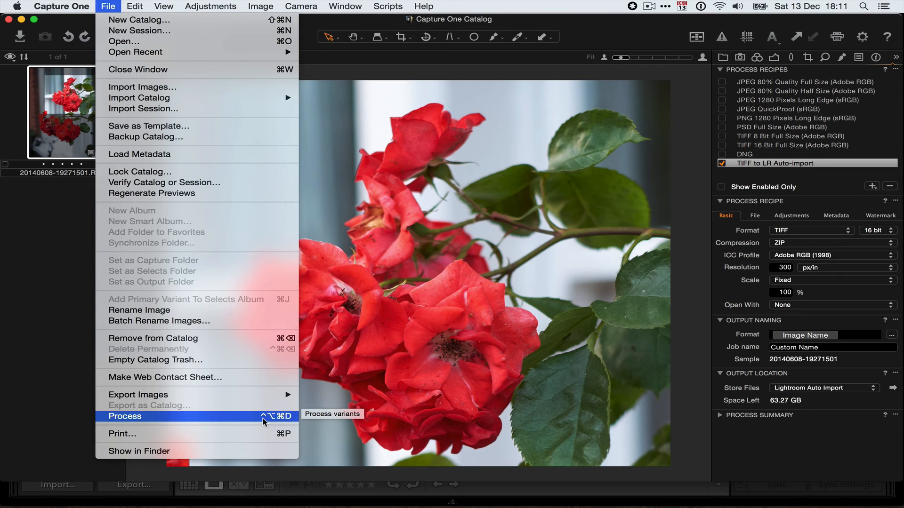
mouse_move(260, 422)
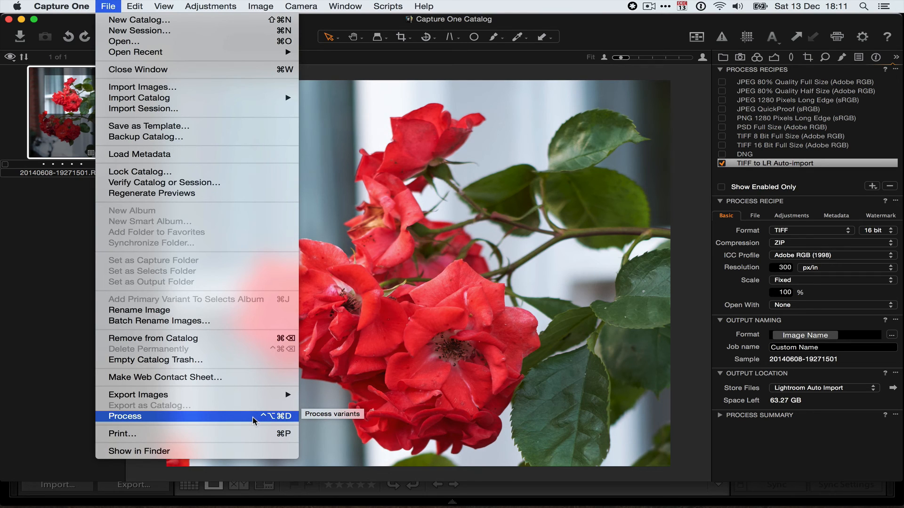
click(125, 416)
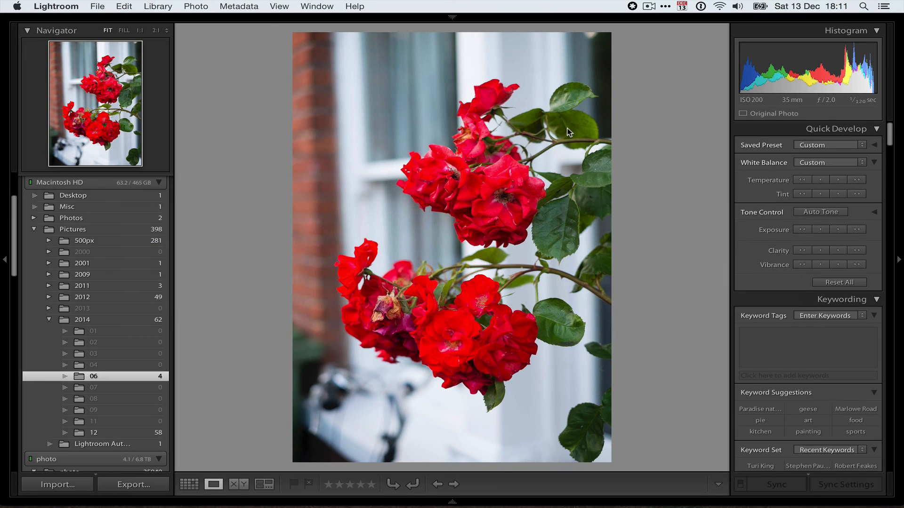
mouse_move(355, 214)
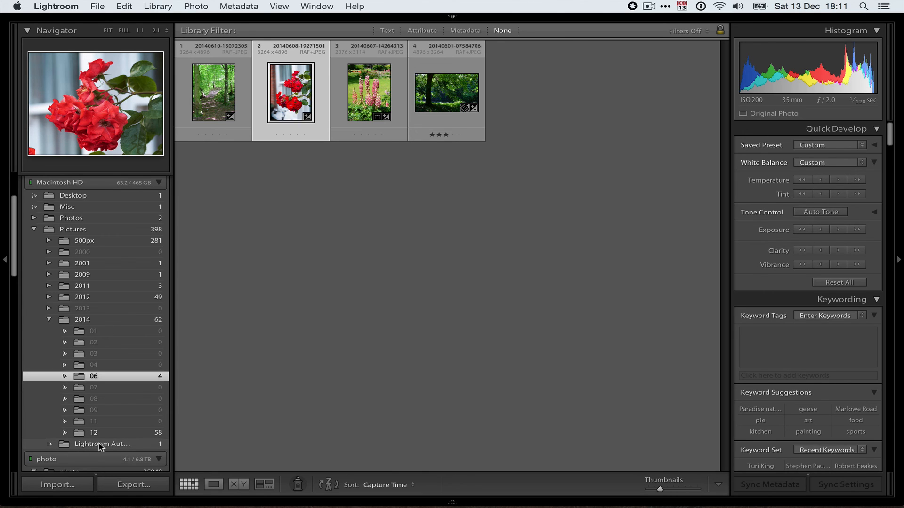
Move the auto-imported rose TIFF into folder 06 beside its RAF and view the original large.
click(102, 443)
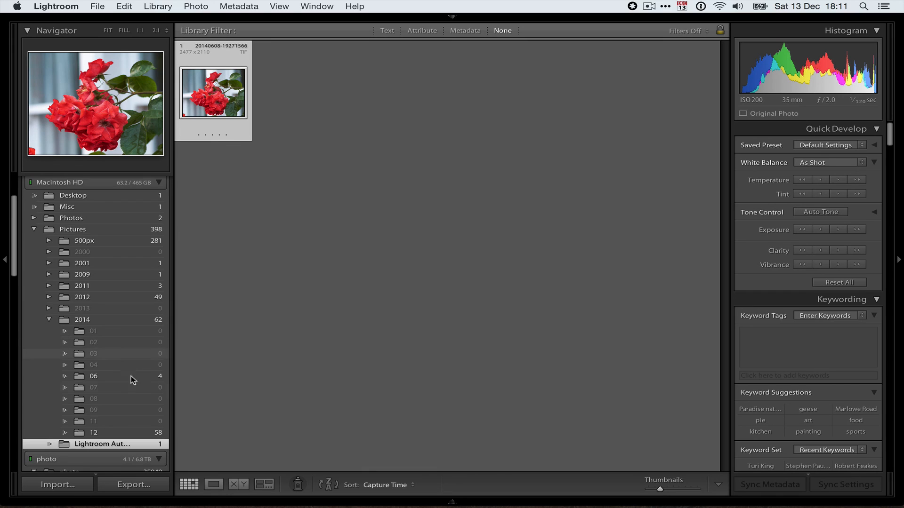
mouse_move(354, 112)
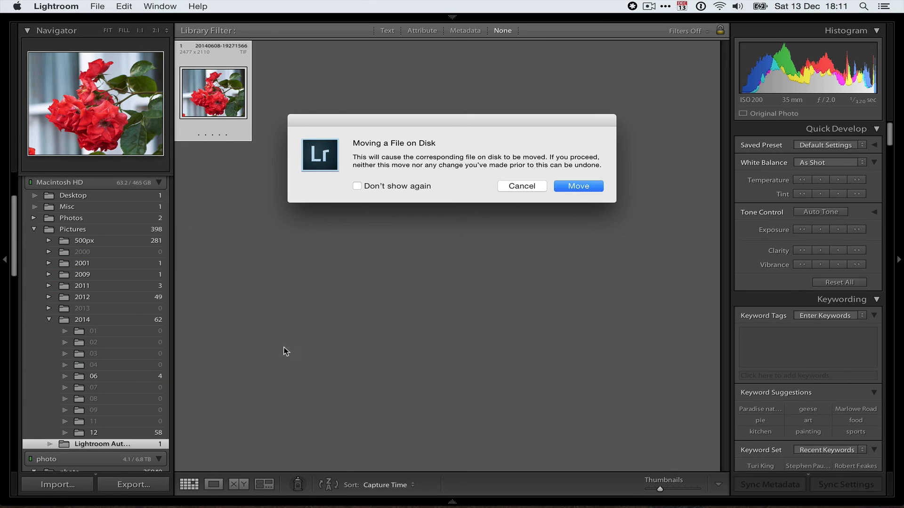
click(577, 185)
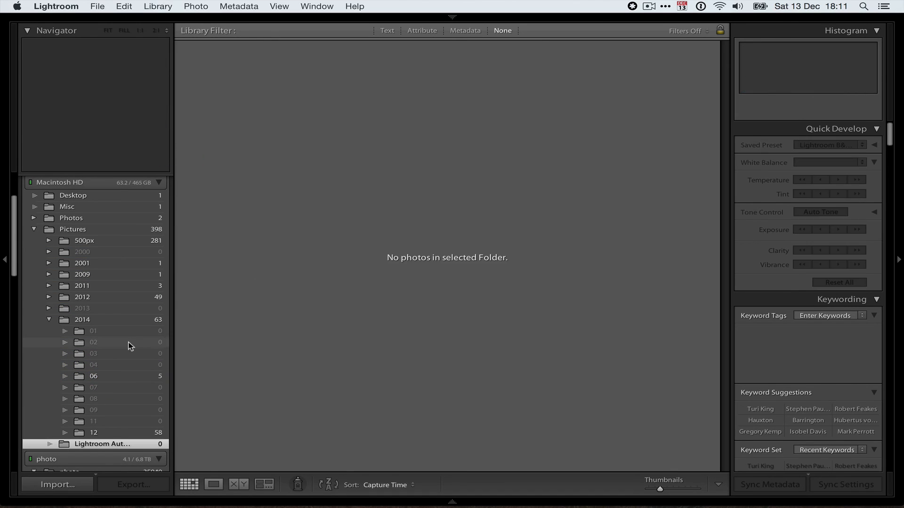
click(93, 375)
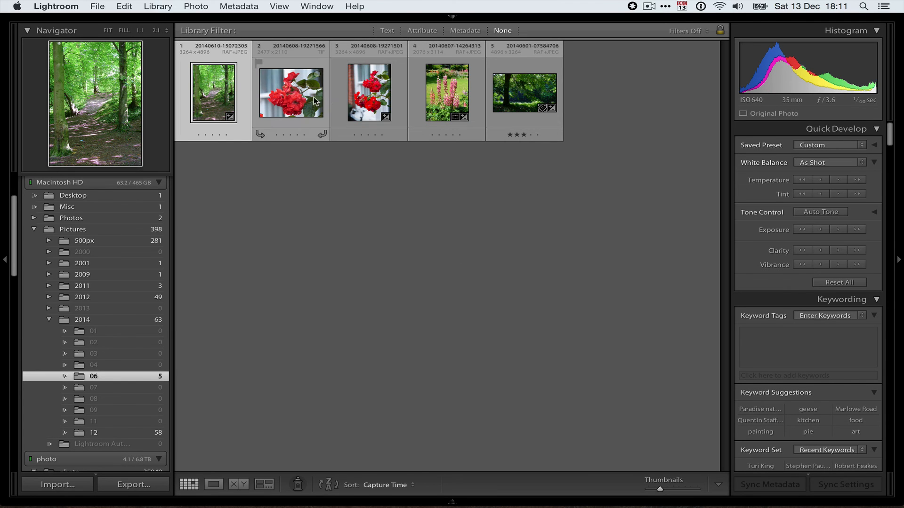
double_click(290, 93)
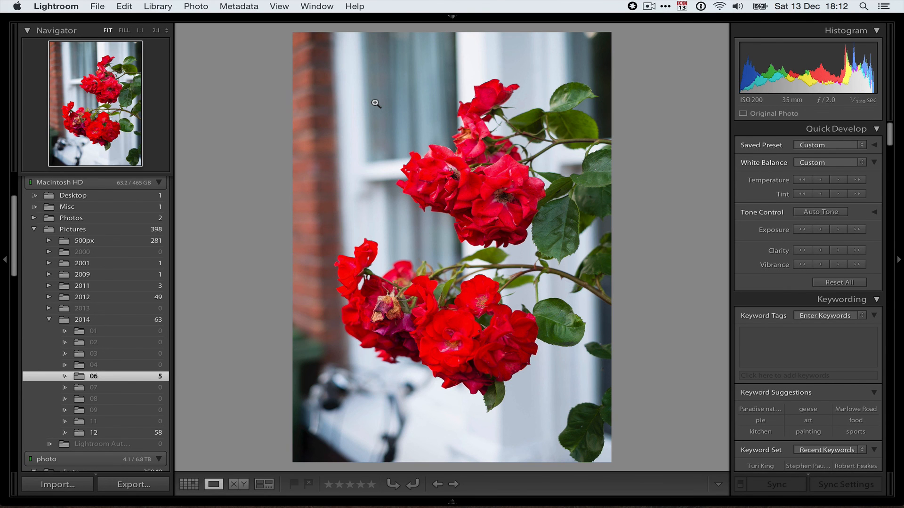